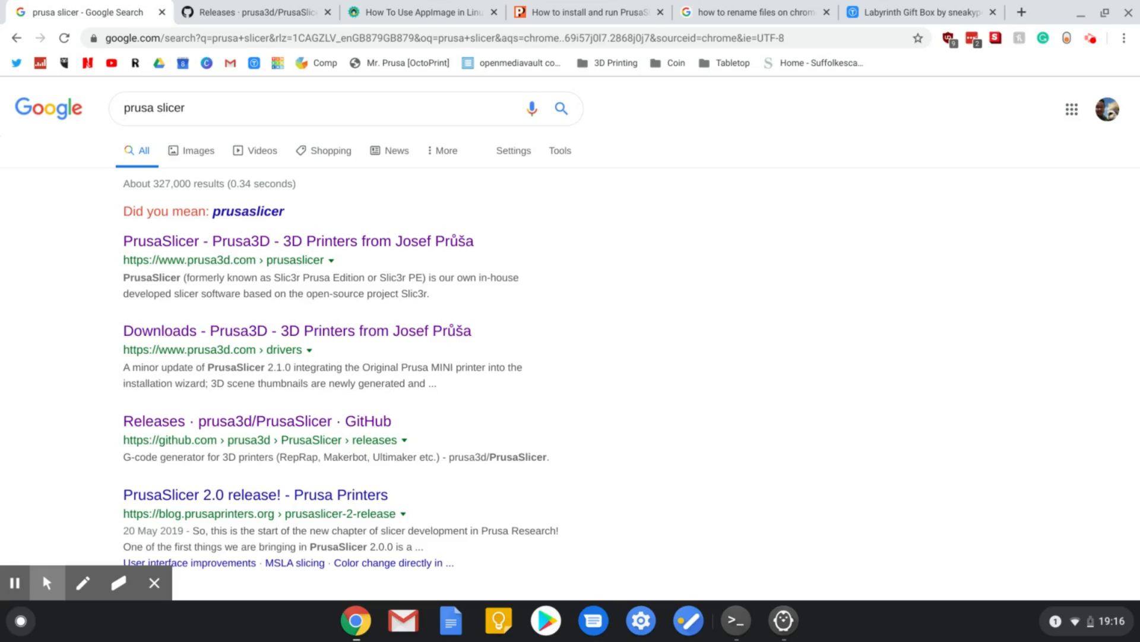
pyautogui.moveTo(544, 366)
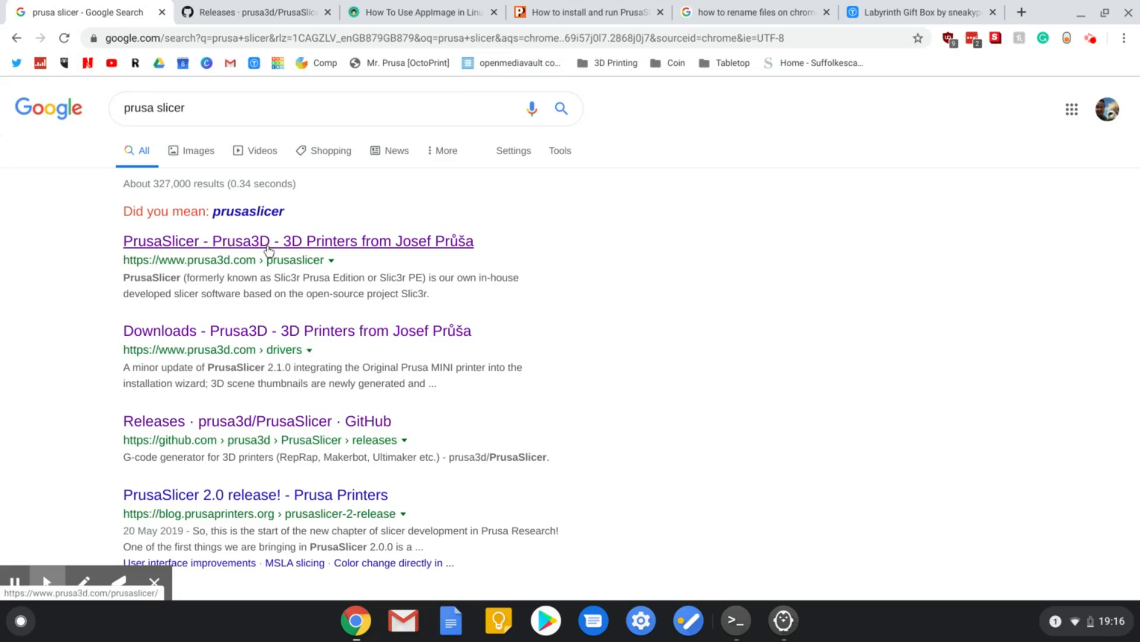
# Open the PrusaSlicer page on prusa3d.com from search results and scroll to its downloads.
pyautogui.click(297, 240)
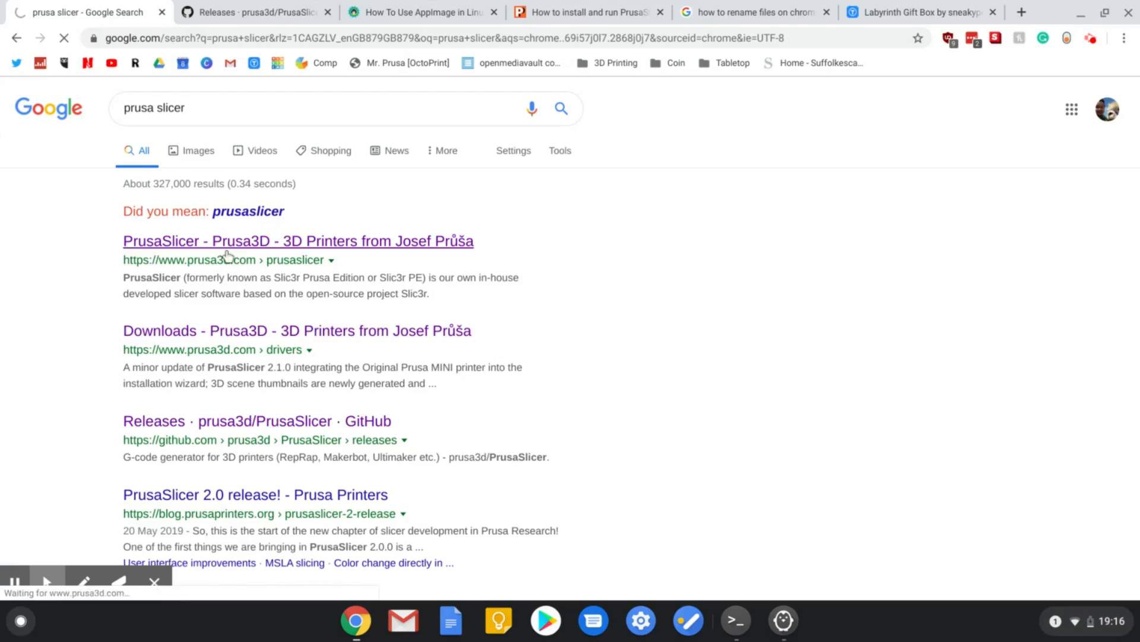
pyautogui.click(297, 241)
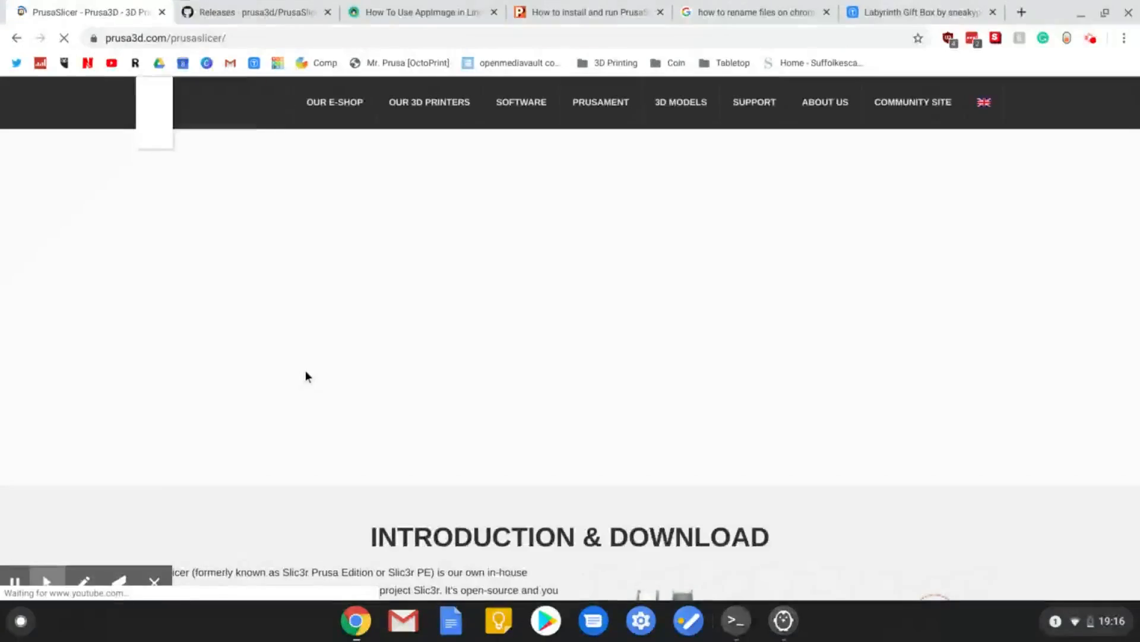
pyautogui.click(586, 13)
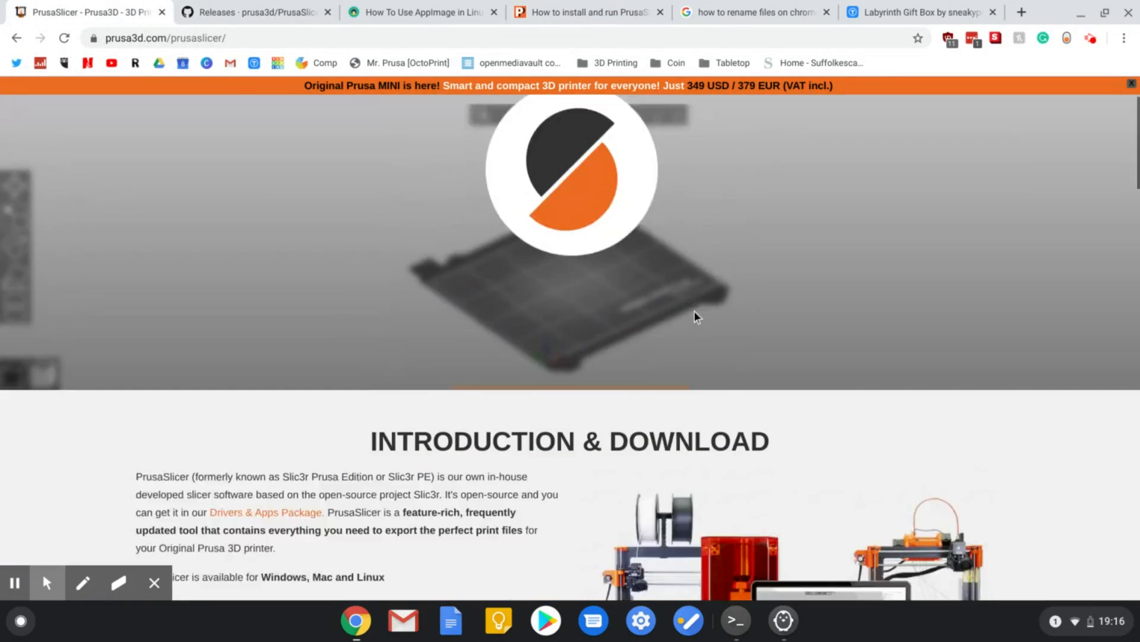
pyautogui.scroll(-3)
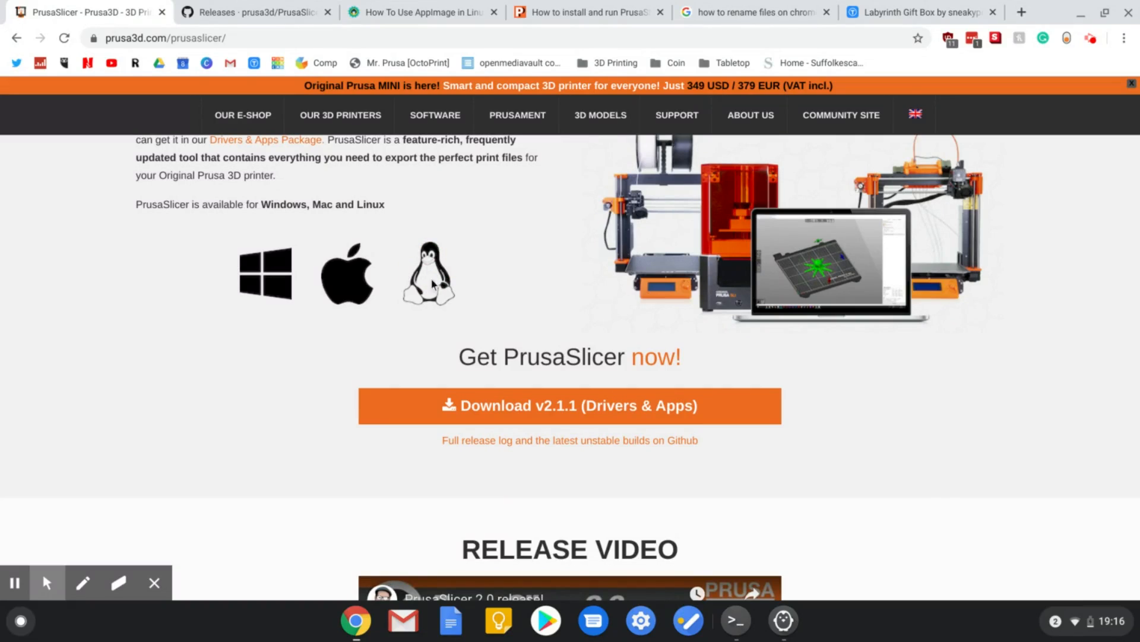
pyautogui.moveTo(502, 405)
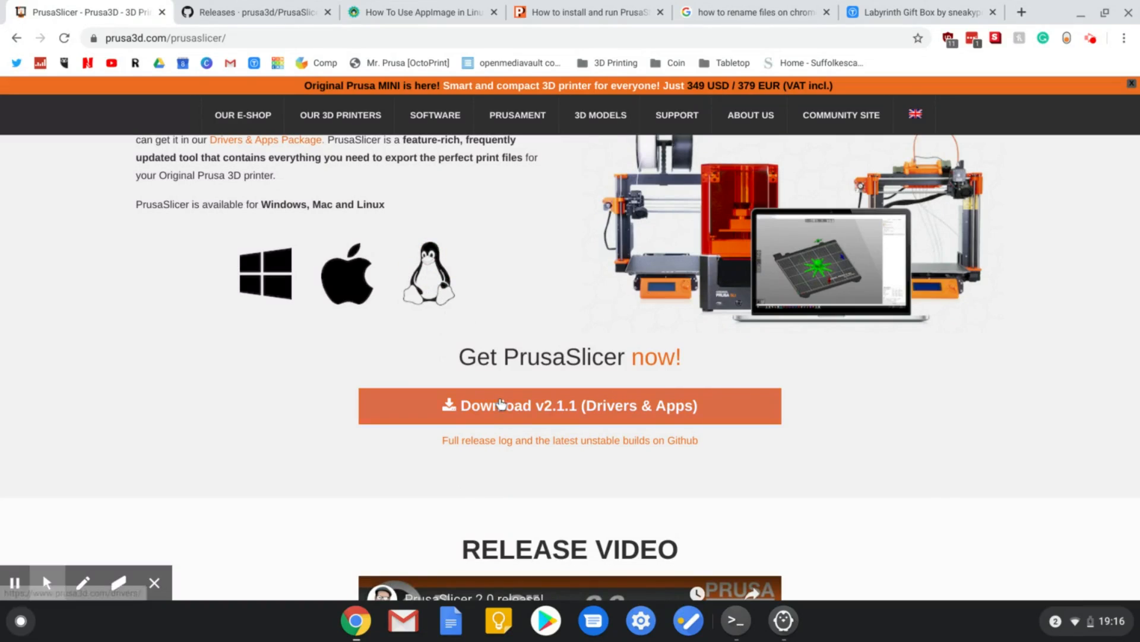
# Start downloading the PrusaSlicer 2.2.0-alpha2 linux-x64 AppImage from the GitHub releases assets.
pyautogui.click(570, 405)
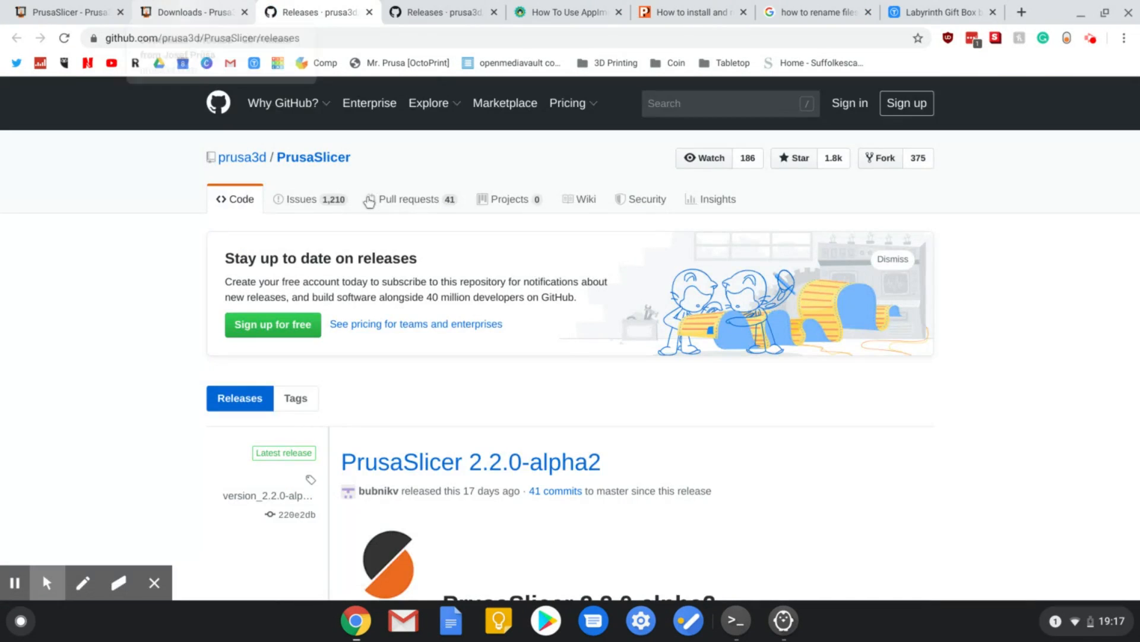
pyautogui.scroll(-3)
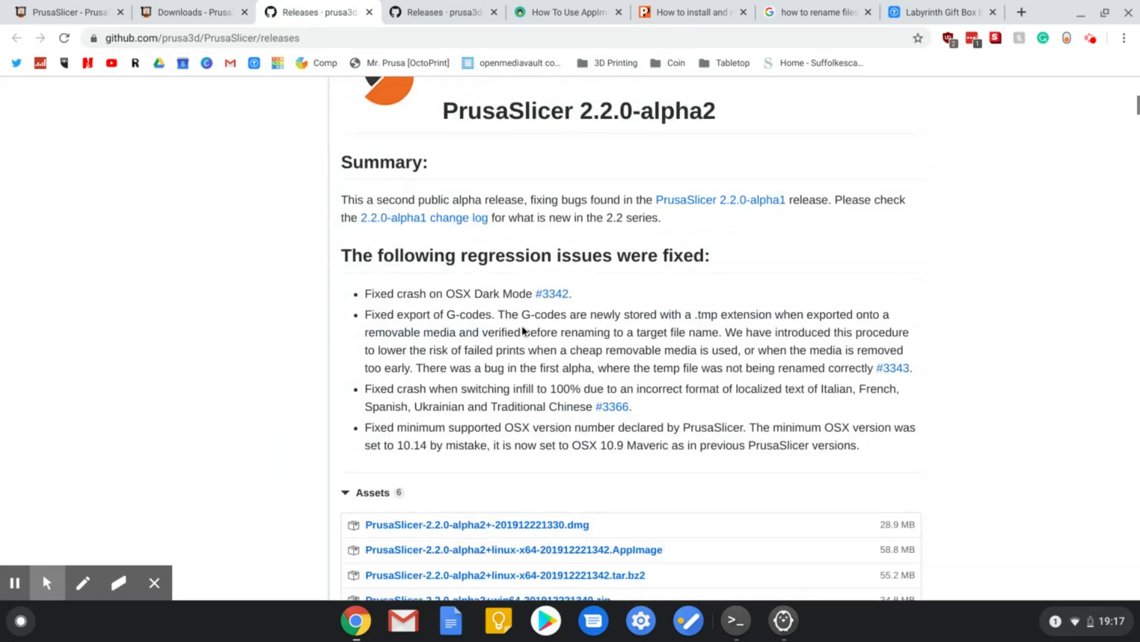
pyautogui.scroll(-3)
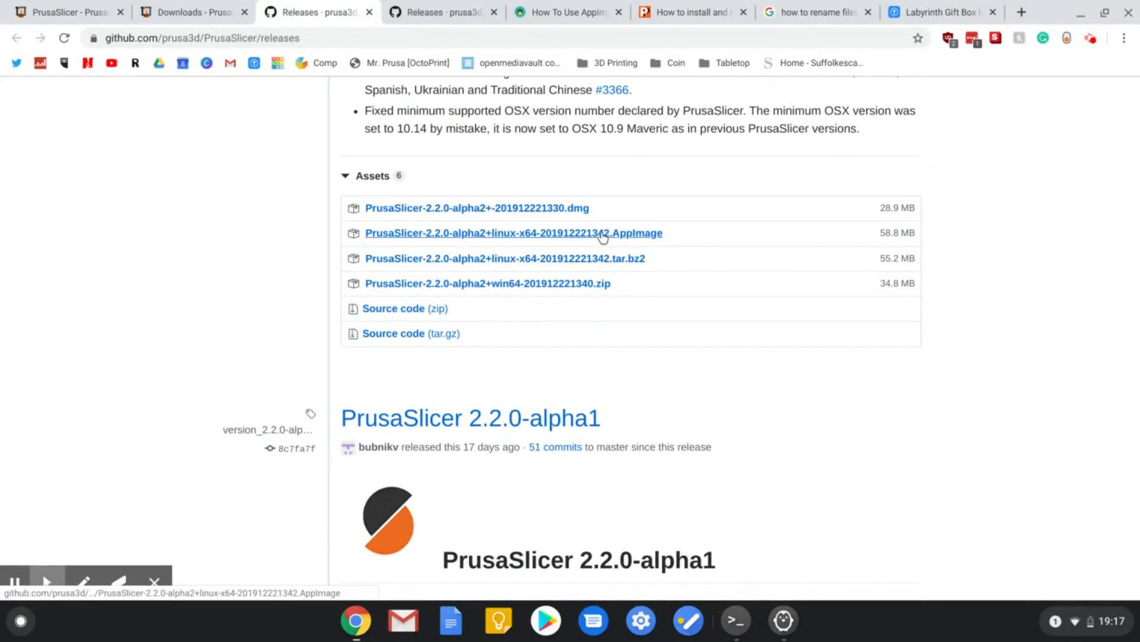
pyautogui.click(513, 232)
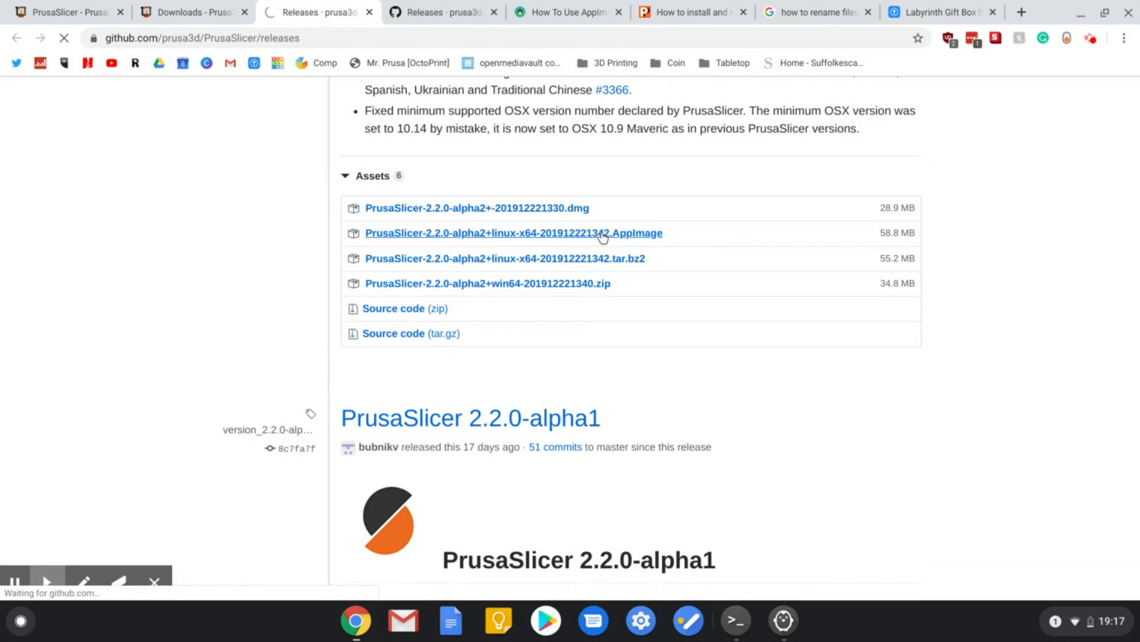
# Open the Linux (Beta) subpage in ChromeOS Settings to view its options.
pyautogui.click(514, 233)
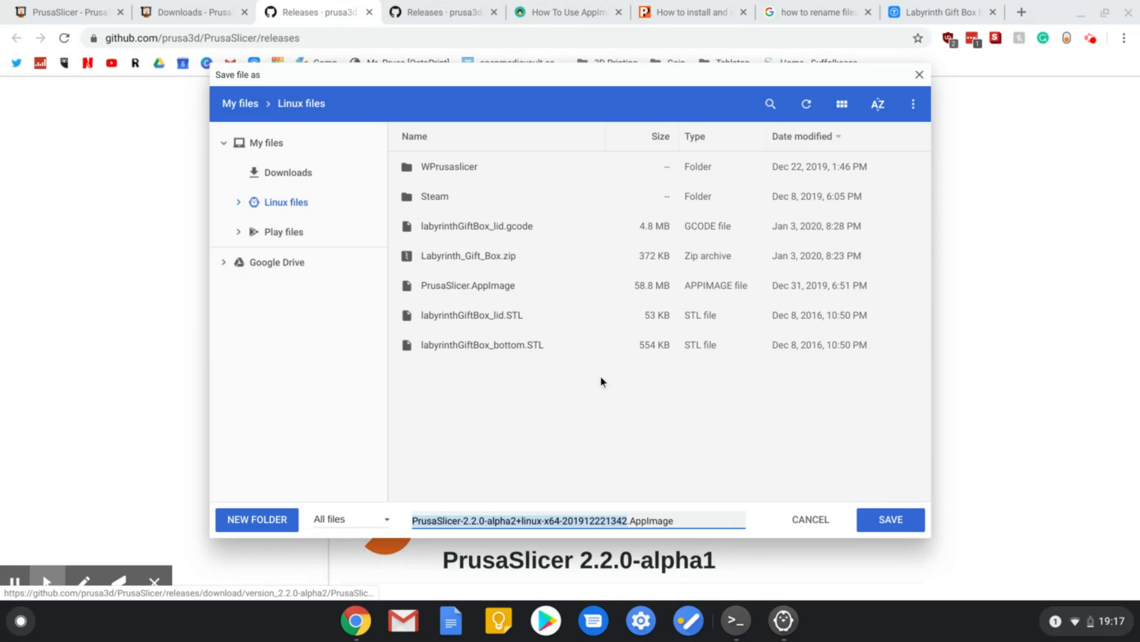
pyautogui.moveTo(600, 410)
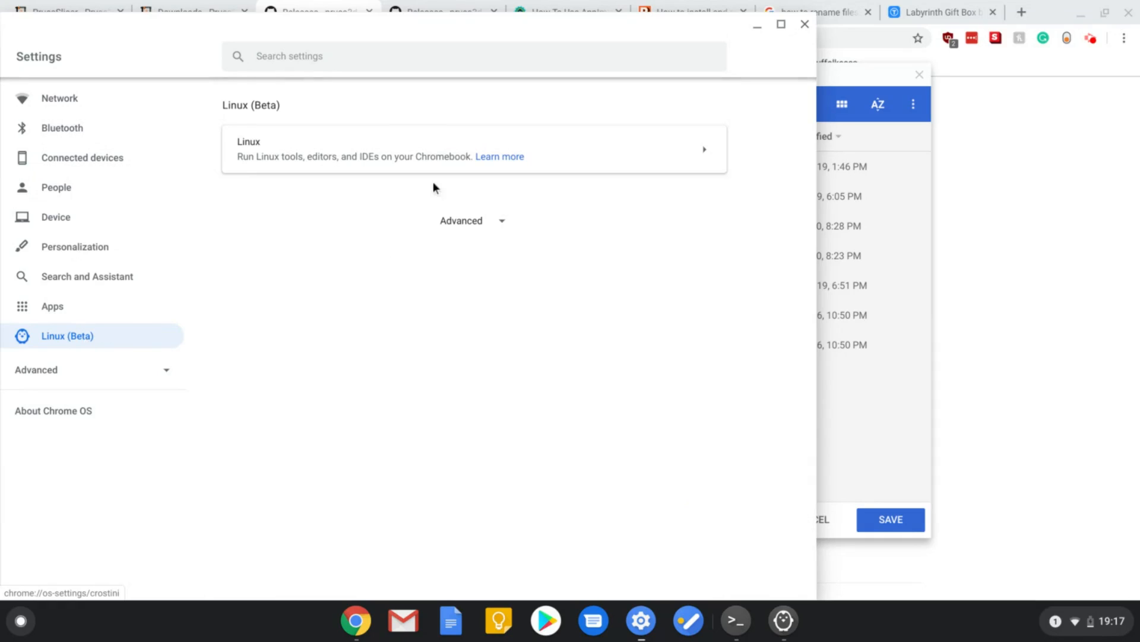
pyautogui.click(473, 149)
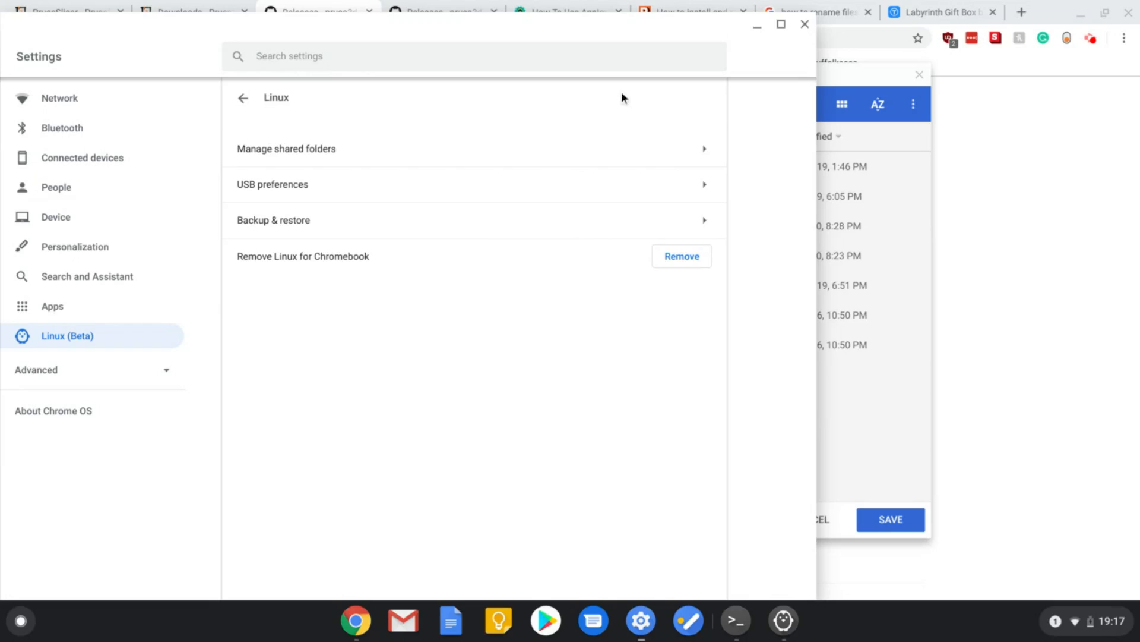
pyautogui.moveTo(622, 188)
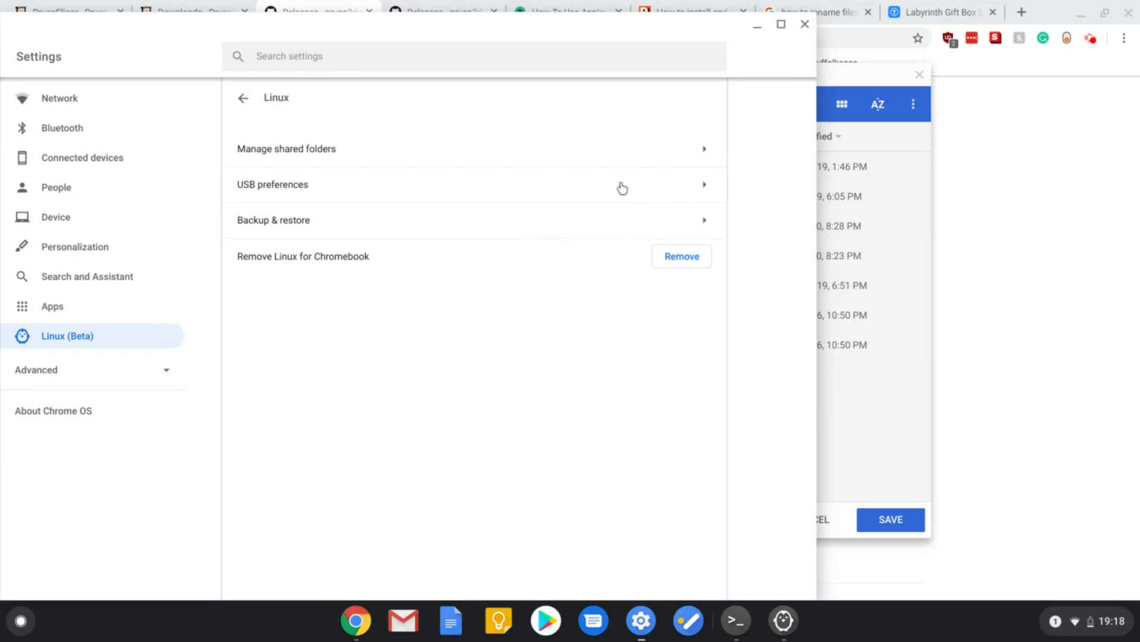
pyautogui.moveTo(649, 242)
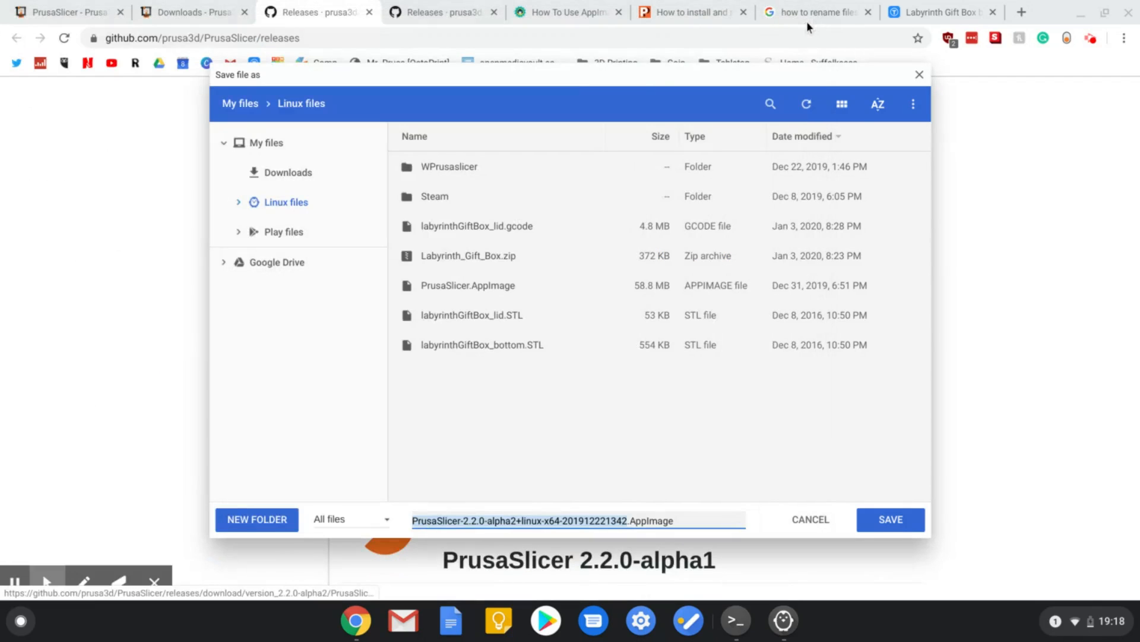
pyautogui.moveTo(247, 400)
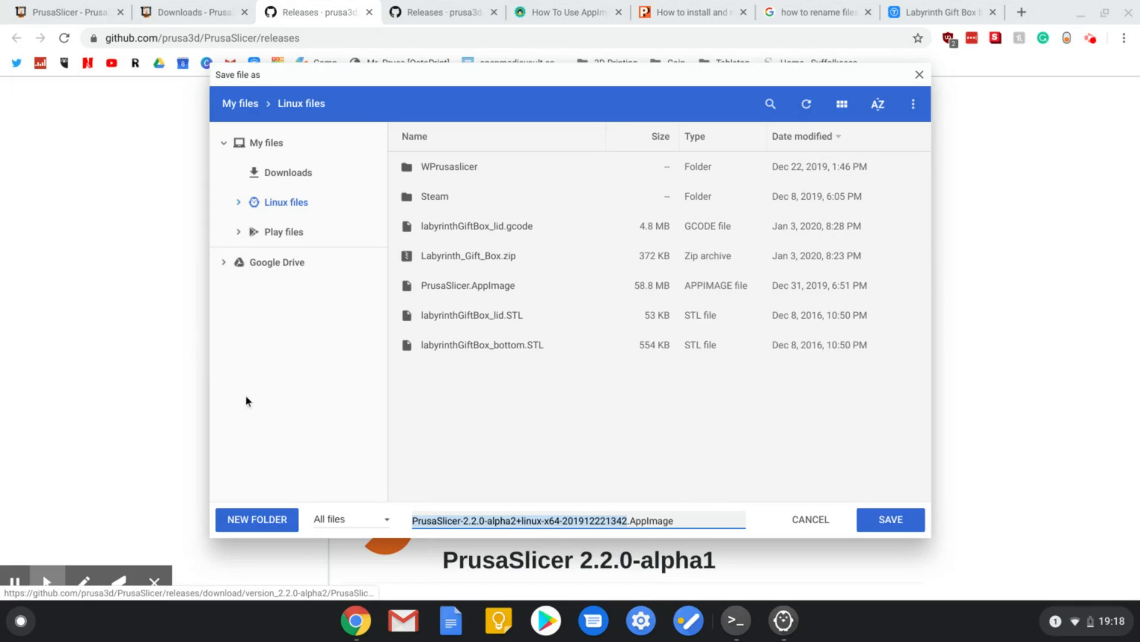
pyautogui.moveTo(551, 334)
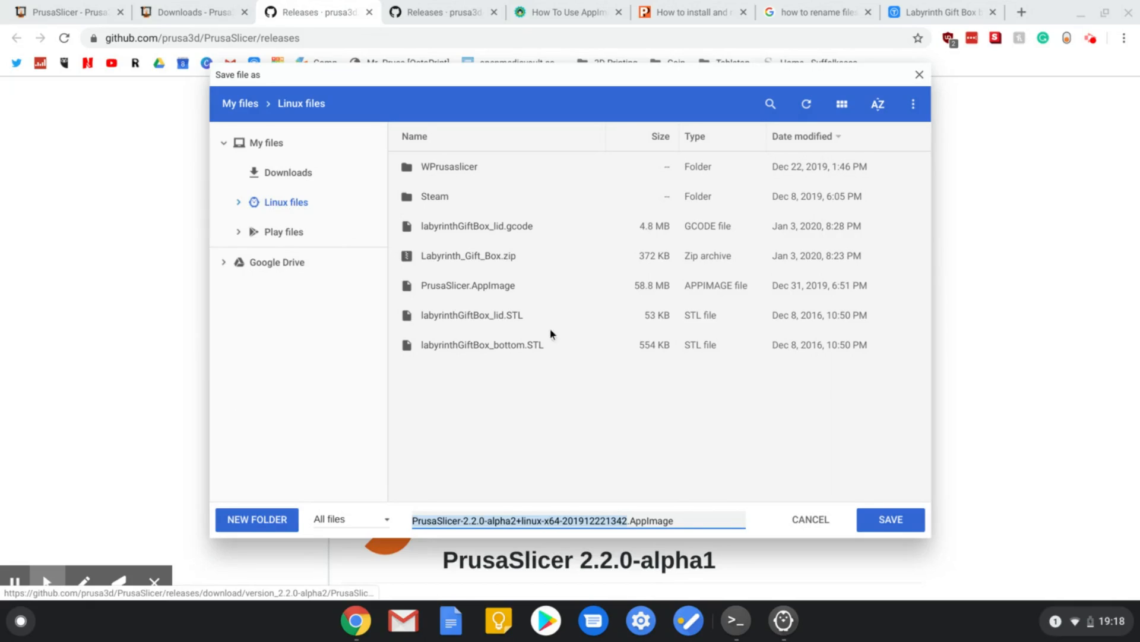
pyautogui.moveTo(602, 509)
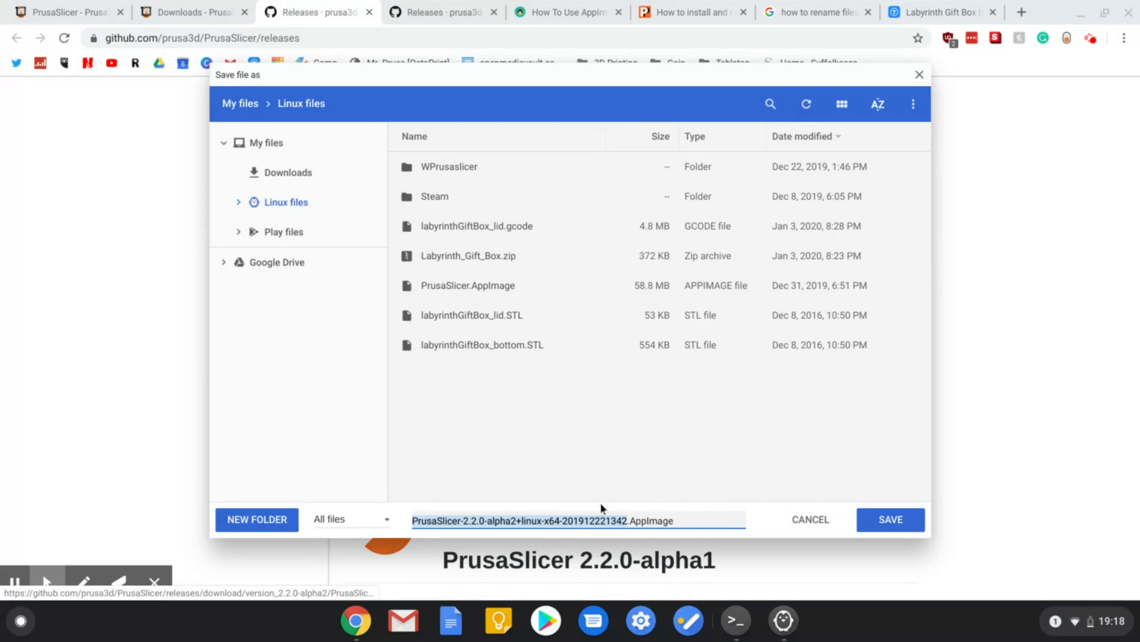
pyautogui.moveTo(519, 364)
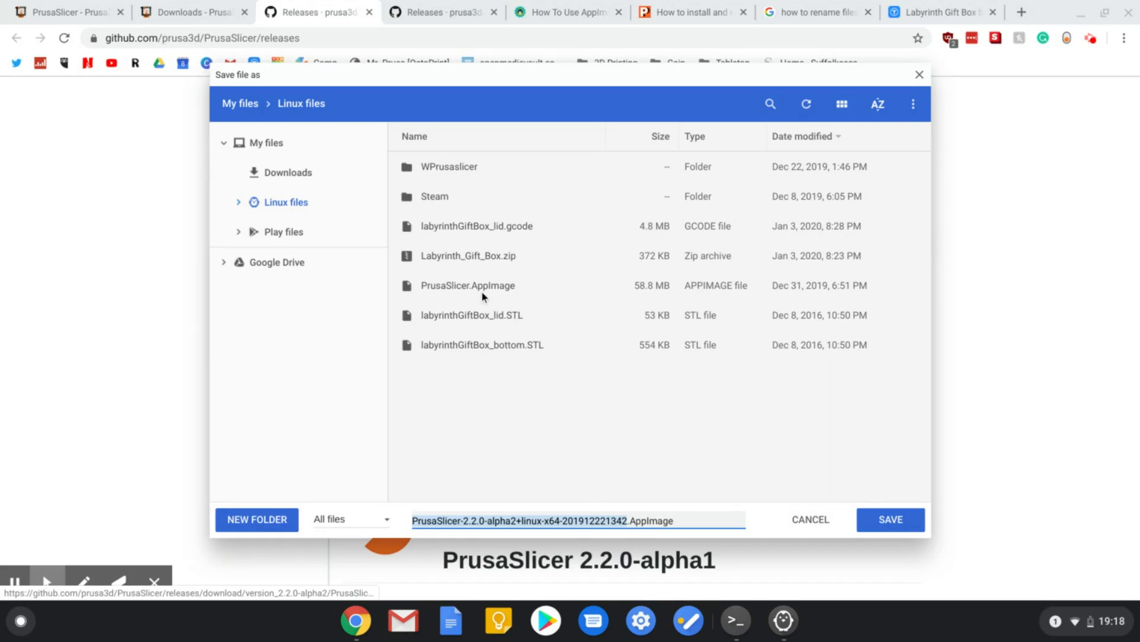
# Check the existing PrusaSlicer.AppImage in Linux files and close the save dialog.
pyautogui.click(468, 285)
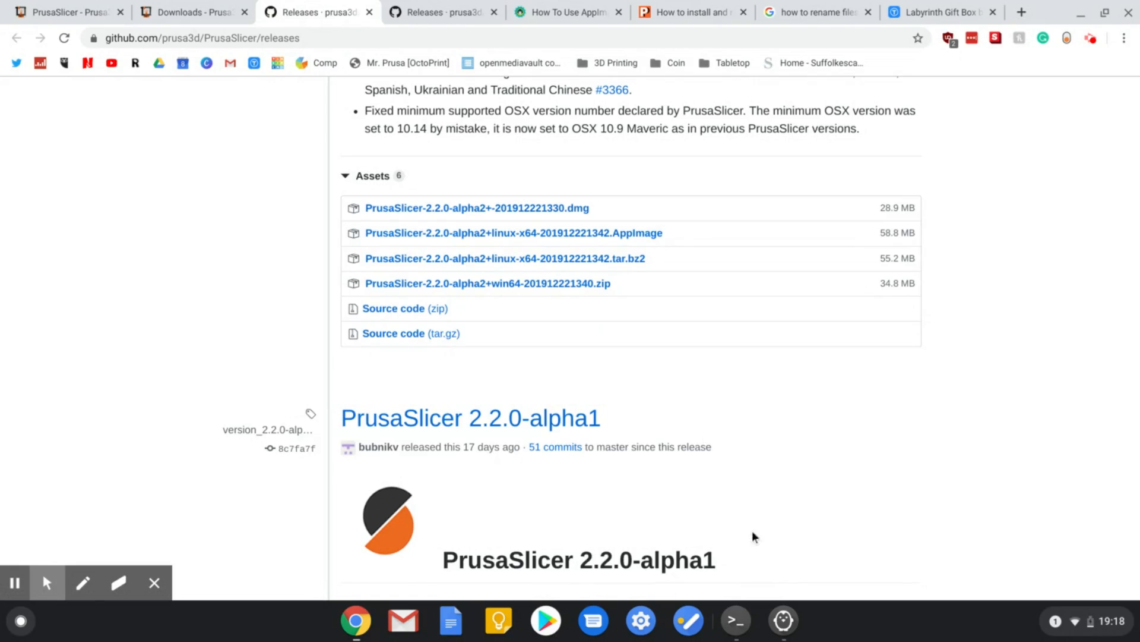
# Expand the Linux apps folder in the ChromeOS Launcher.
pyautogui.click(783, 621)
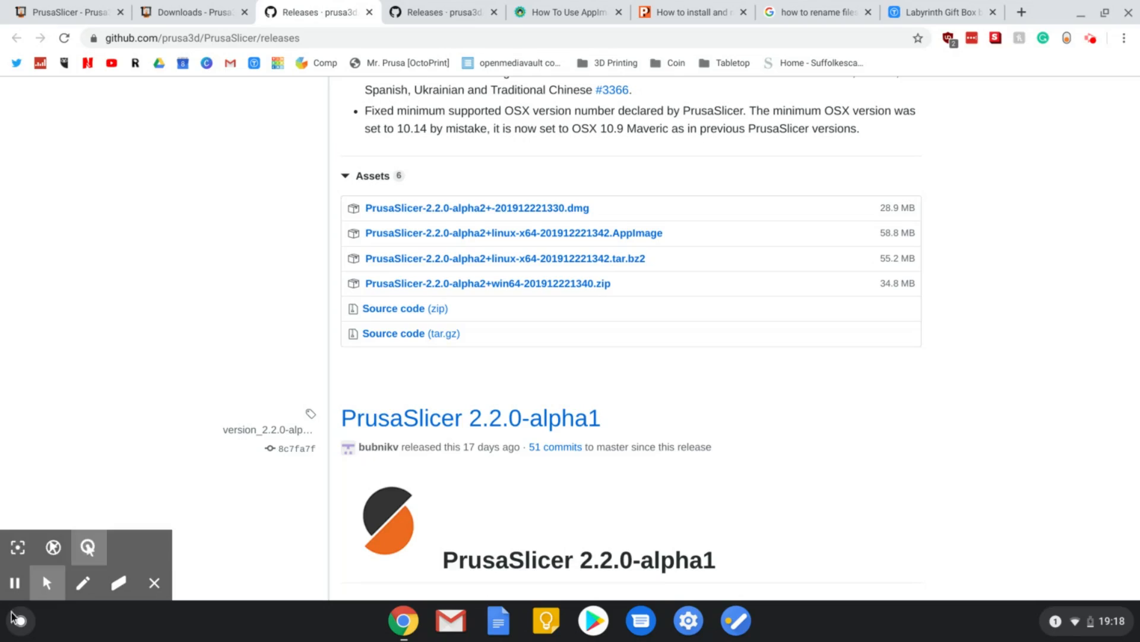
pyautogui.click(20, 620)
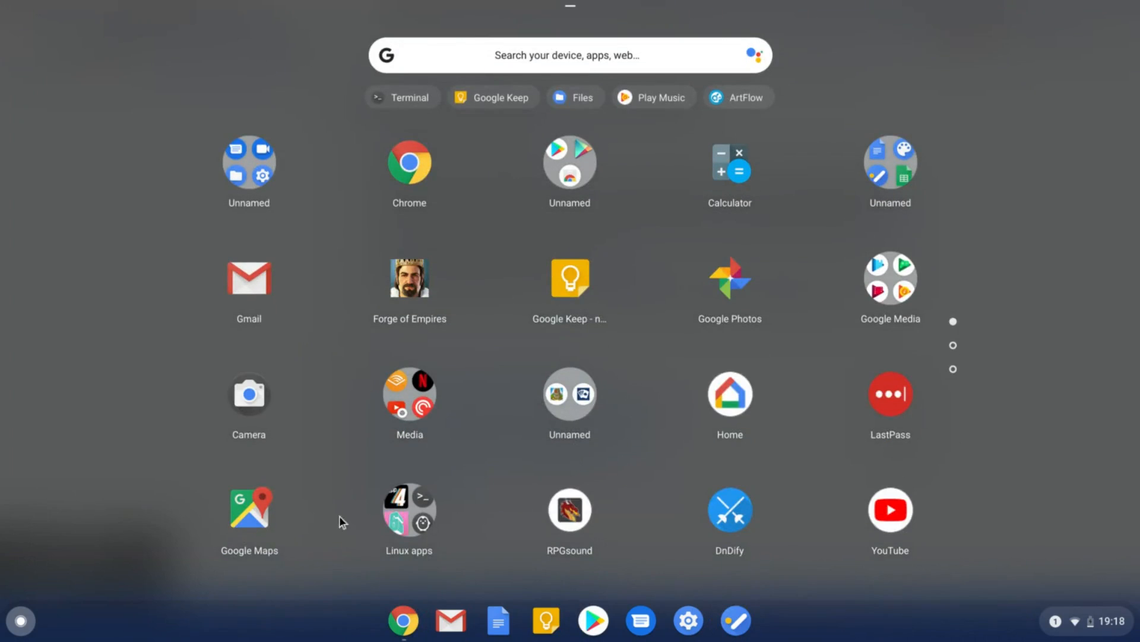
pyautogui.click(409, 509)
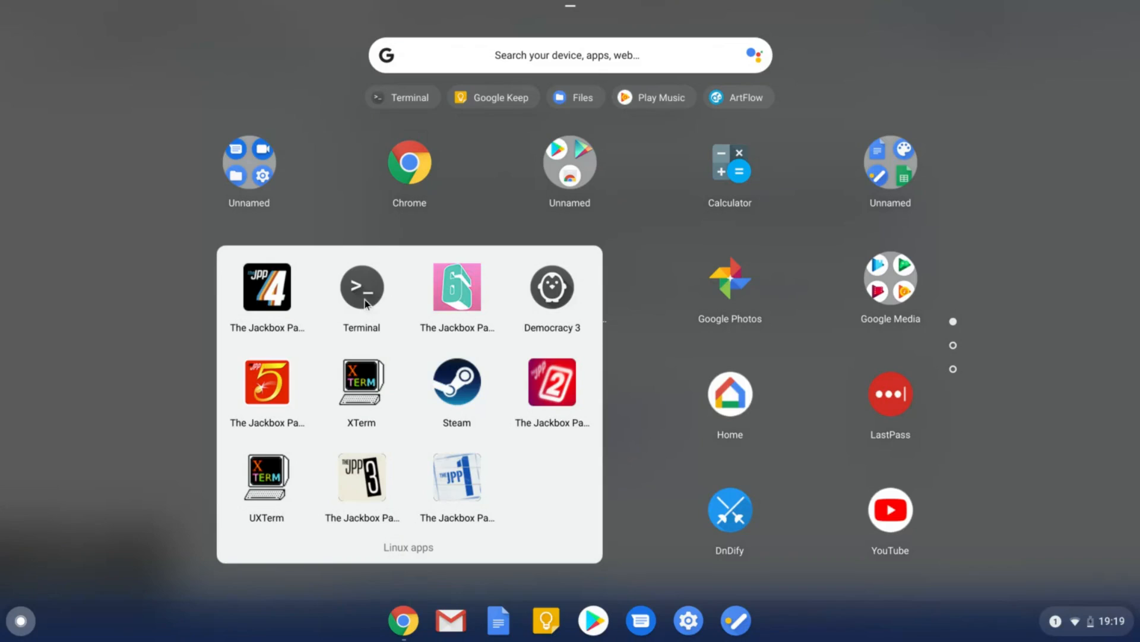
pyautogui.moveTo(327, 433)
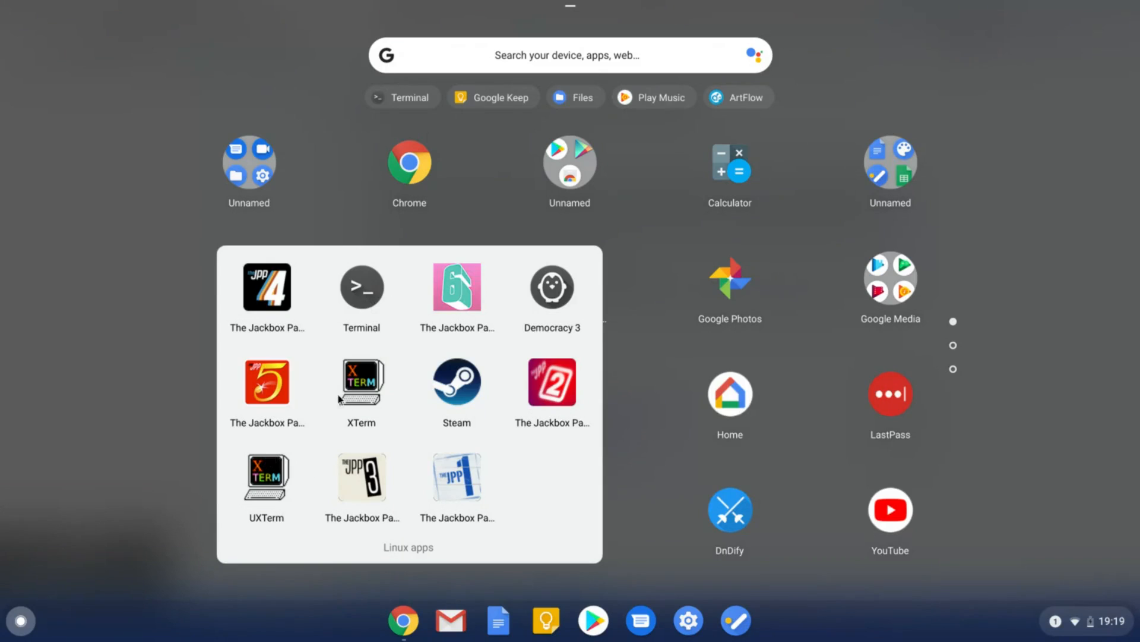
pyautogui.moveTo(362, 285)
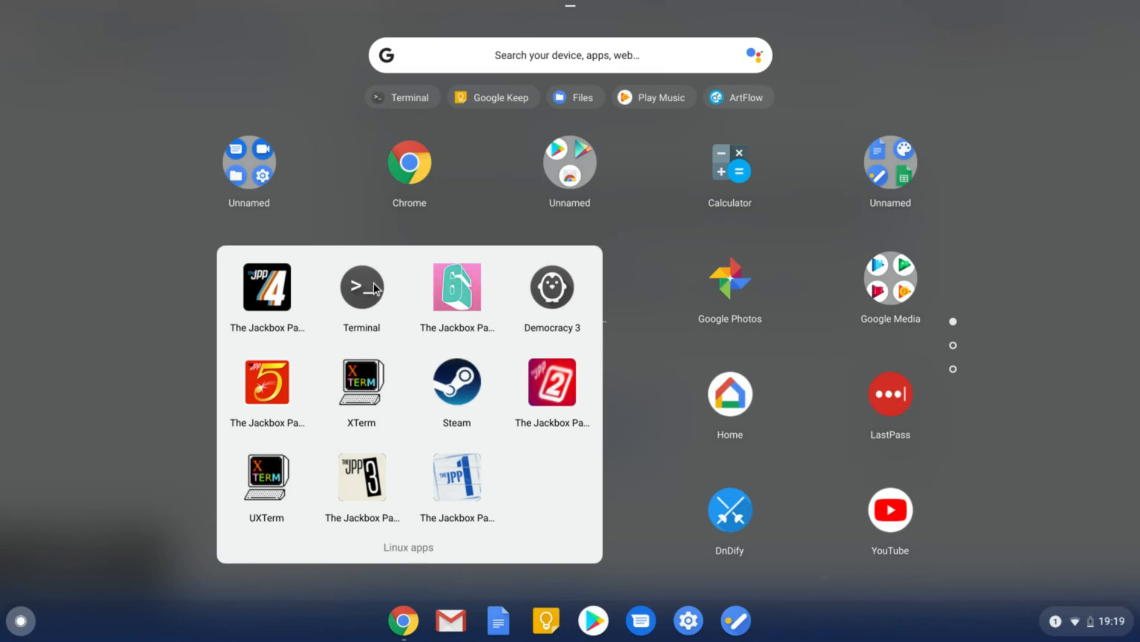
# In Terminal, install fuse with apt-get and update the package lists.
pyautogui.click(362, 285)
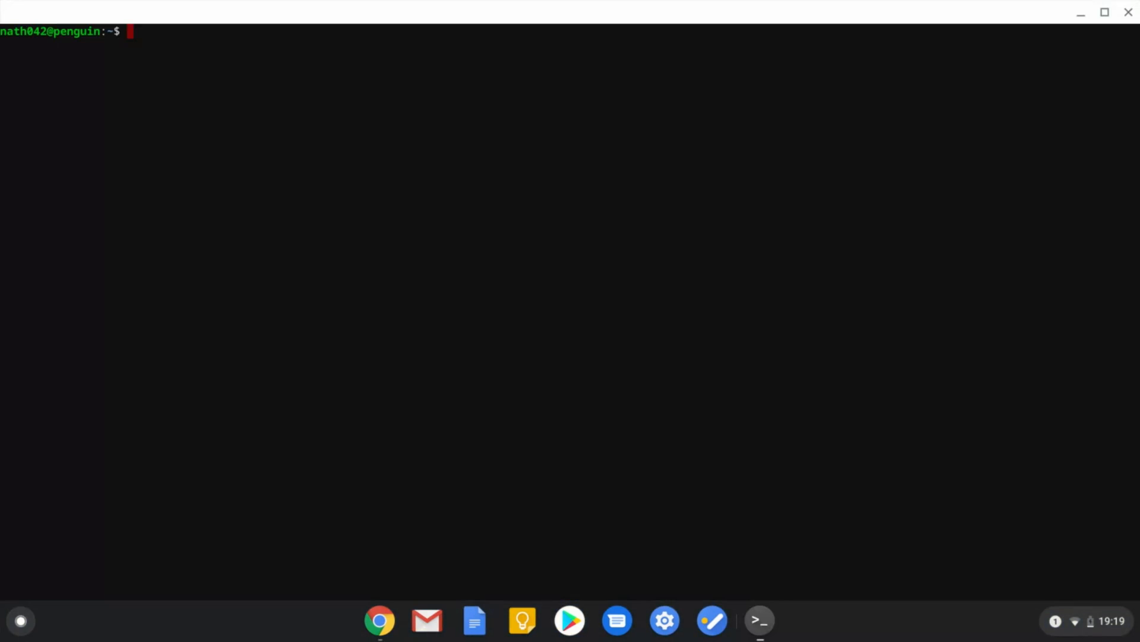
pyautogui.write('sudo apt-get install fuse')
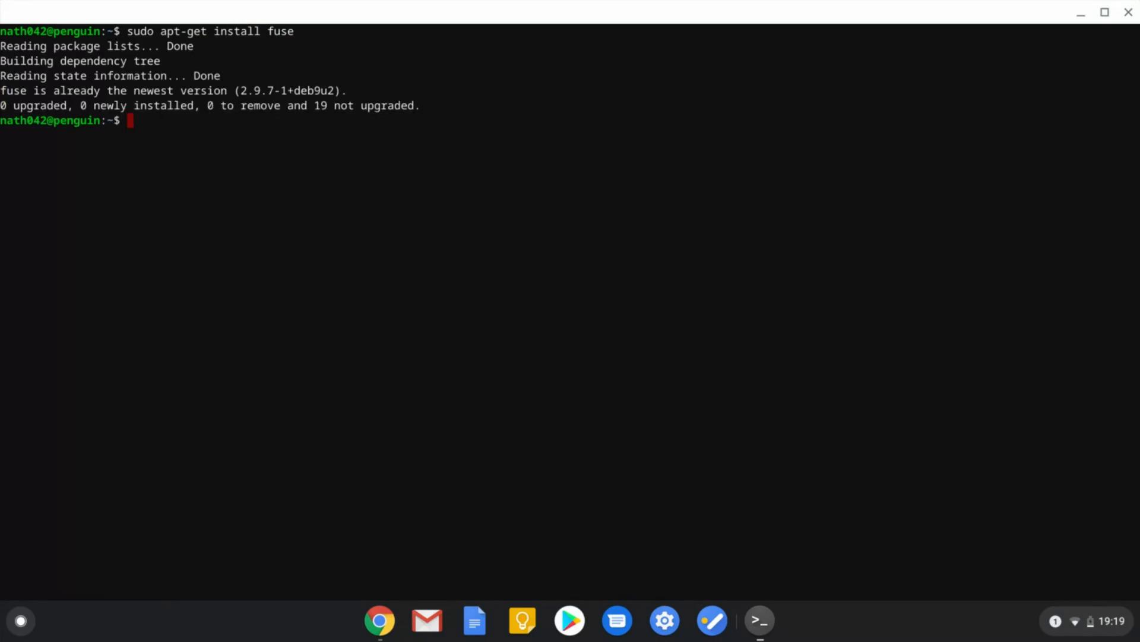
pyautogui.write('sudo apt-get install fuse')
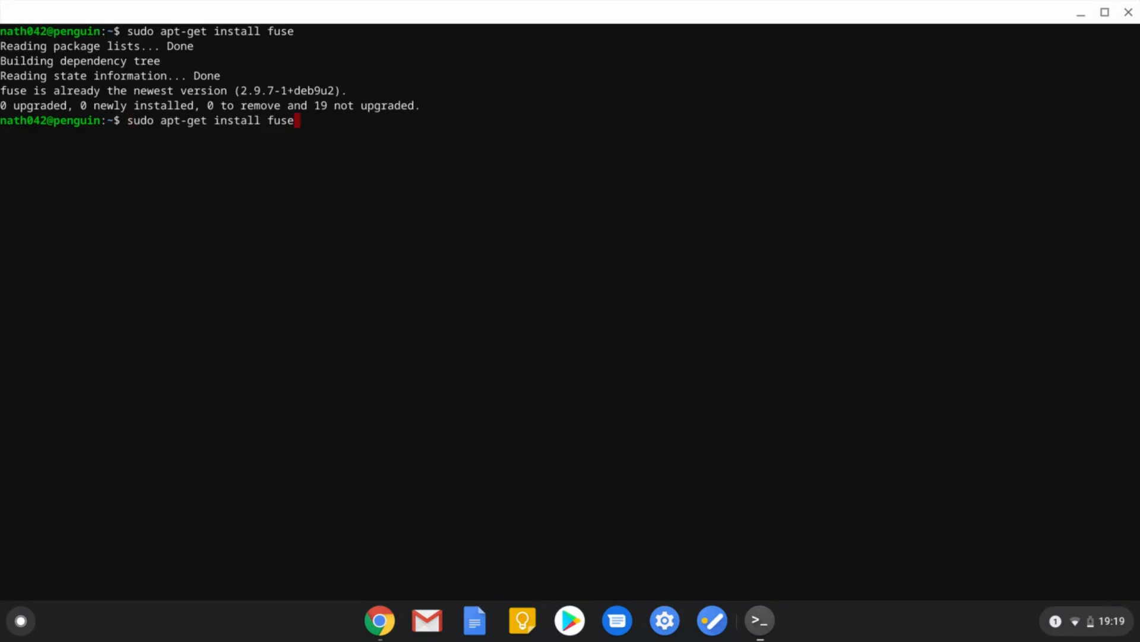
pyautogui.press('BackSpace')
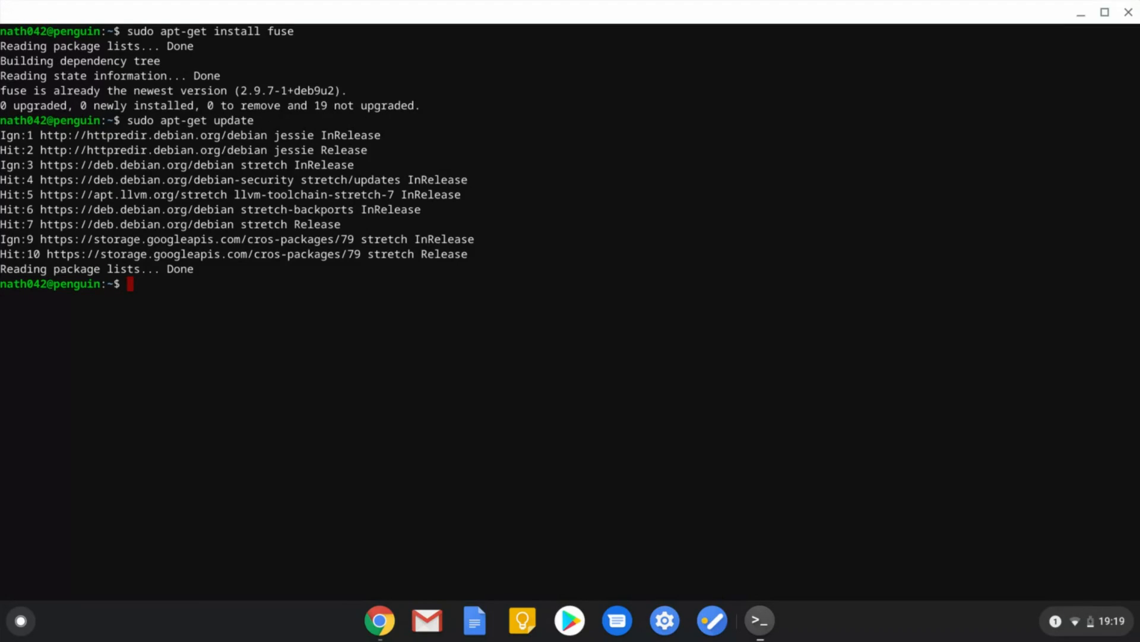
# Make PrusaSlicer.AppImage executable with chmod a+x.
pyautogui.write('chmod a')
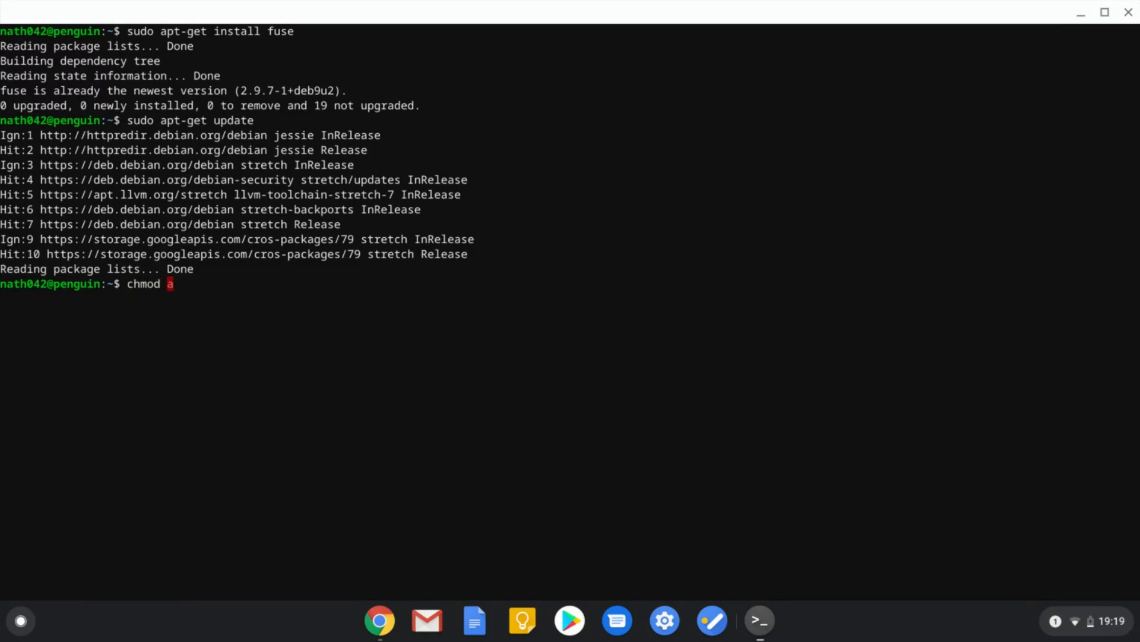
pyautogui.write('+x')
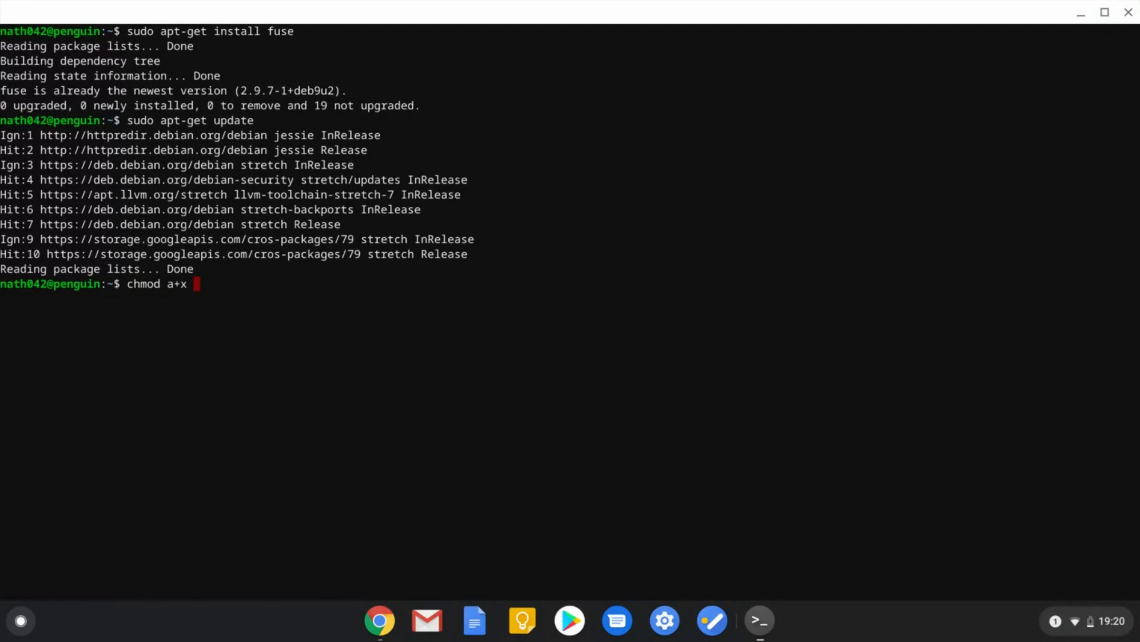
pyautogui.write('PrusaS')
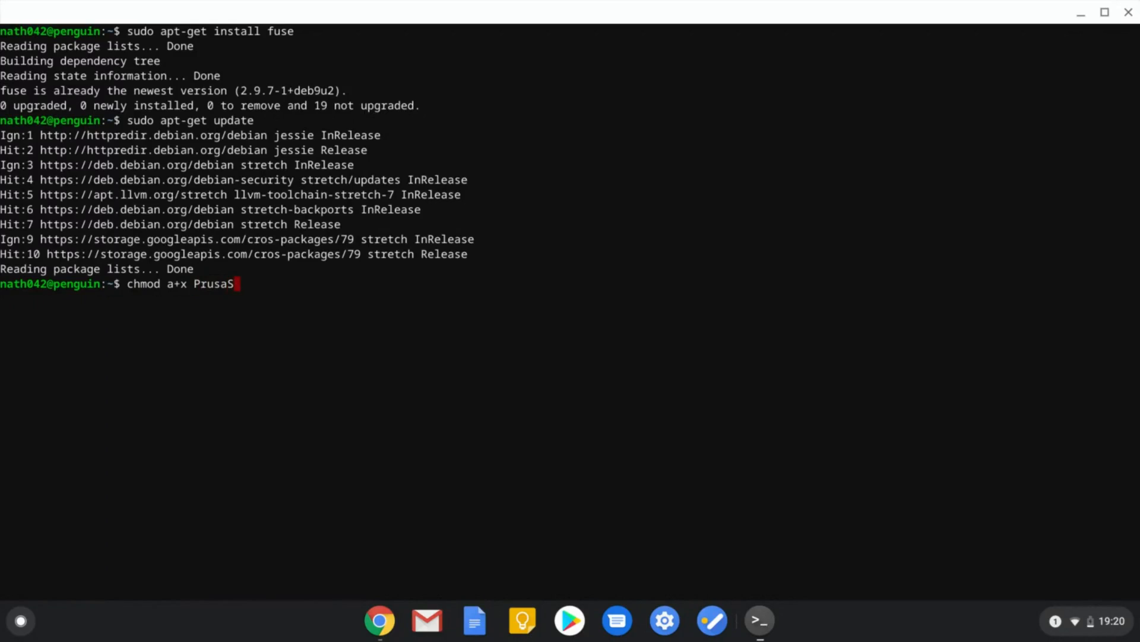
pyautogui.write('licer.')
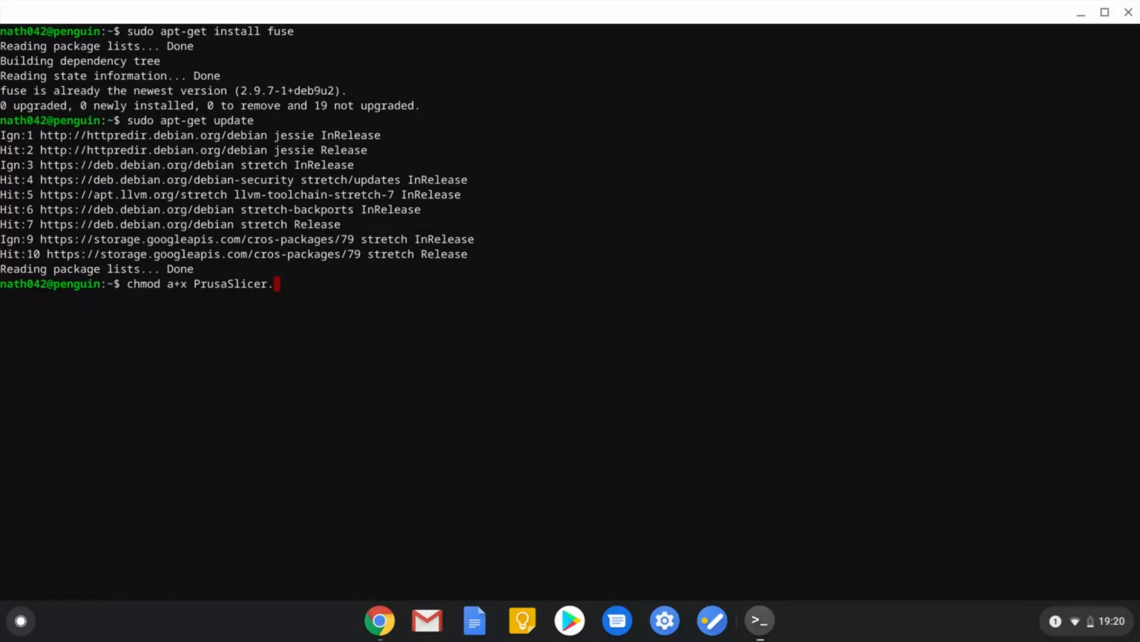
pyautogui.write('AppImage')
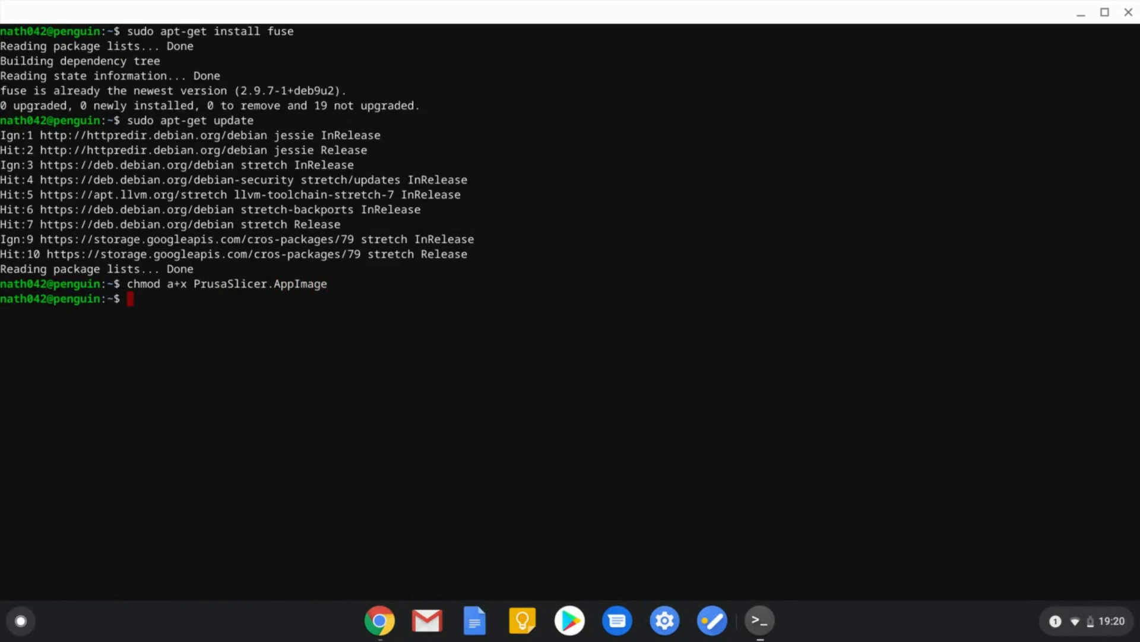
pyautogui.moveTo(447, 486)
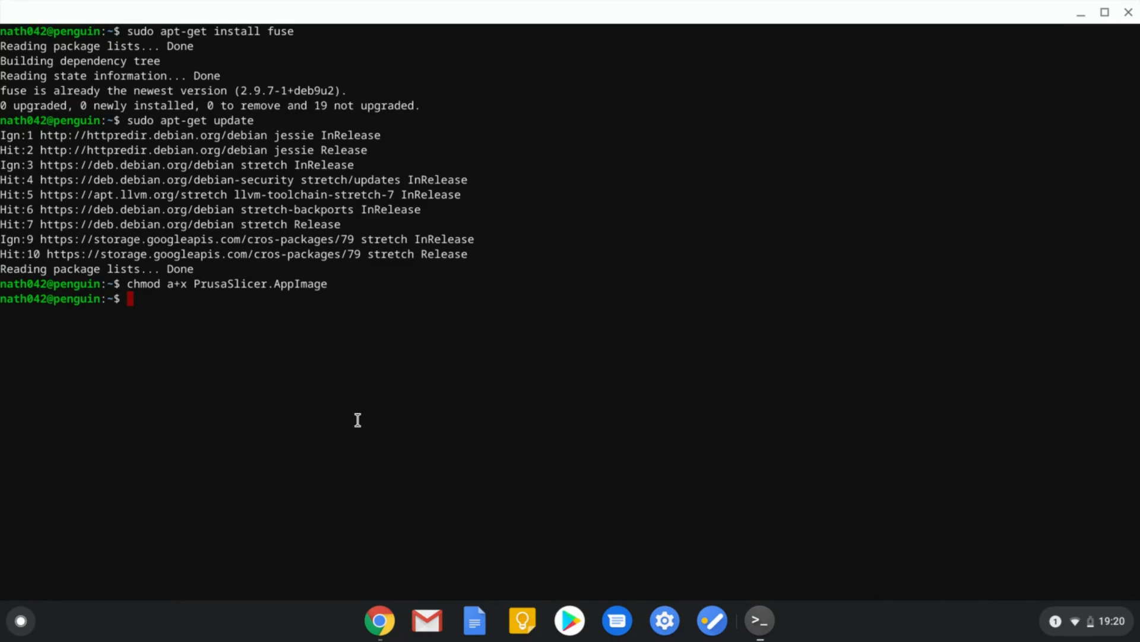
# Launch ./PrusaSlicer.AppImage, correcting the misspelled filename after the 'No such file' error.
pyautogui.write('.')
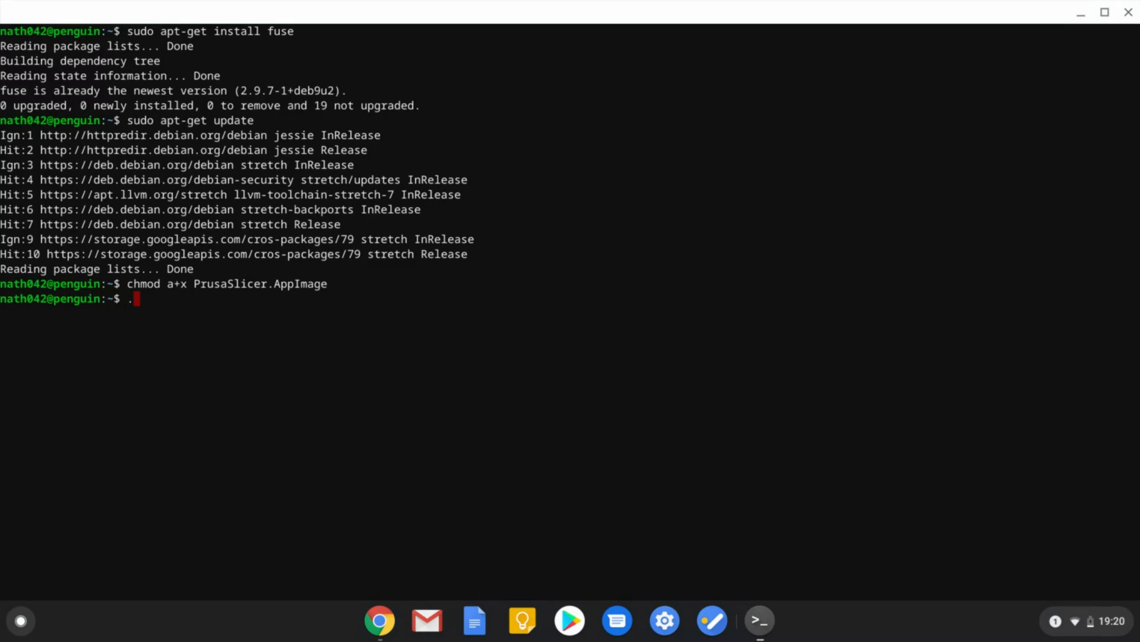
pyautogui.write('/')
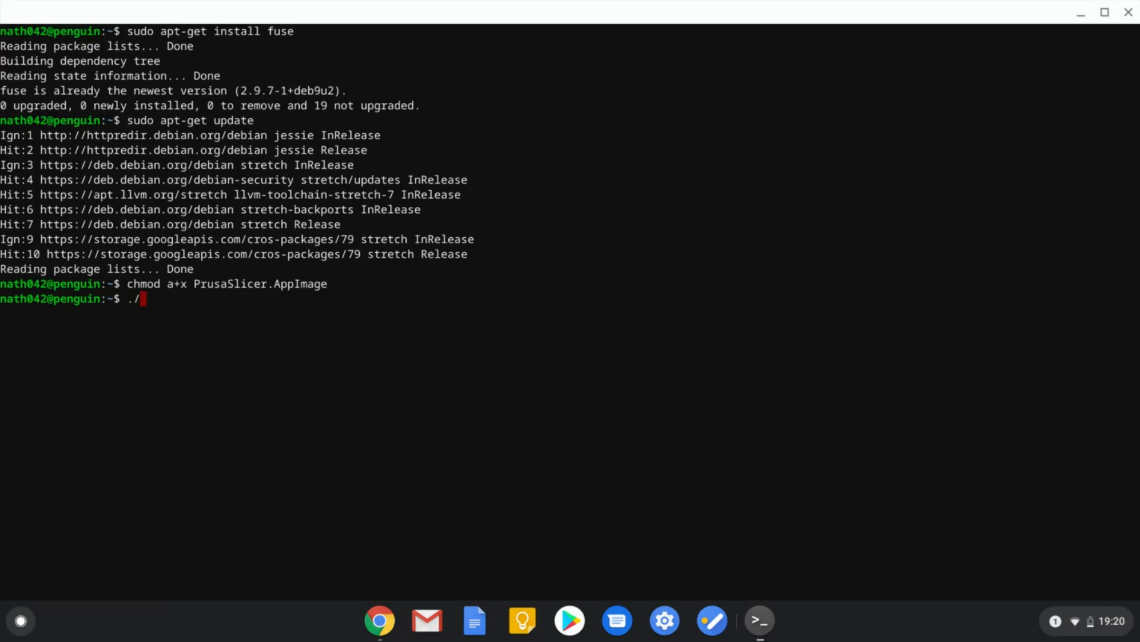
pyautogui.write('PrusaSL')
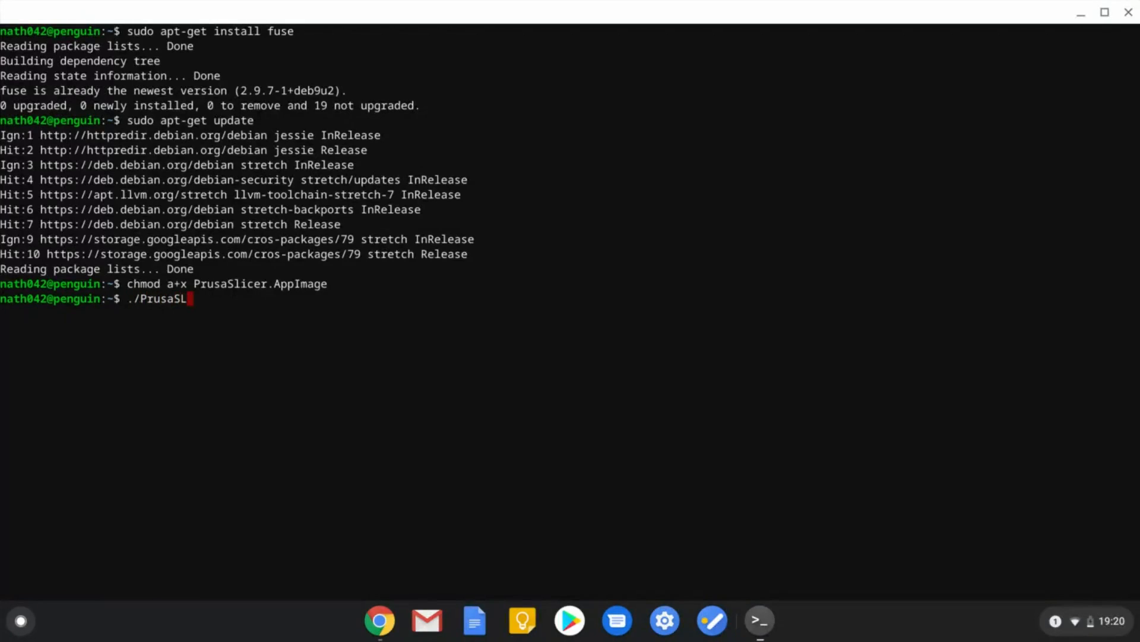
pyautogui.write('icer.AppImage')
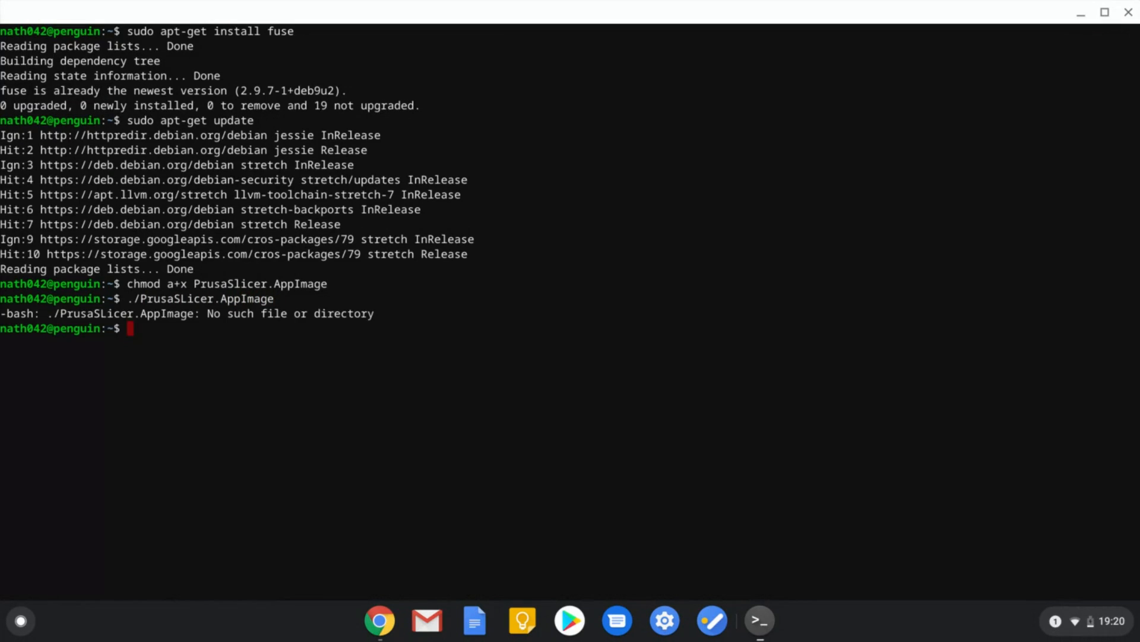
pyautogui.write('./PrusaSicer.AppImage')
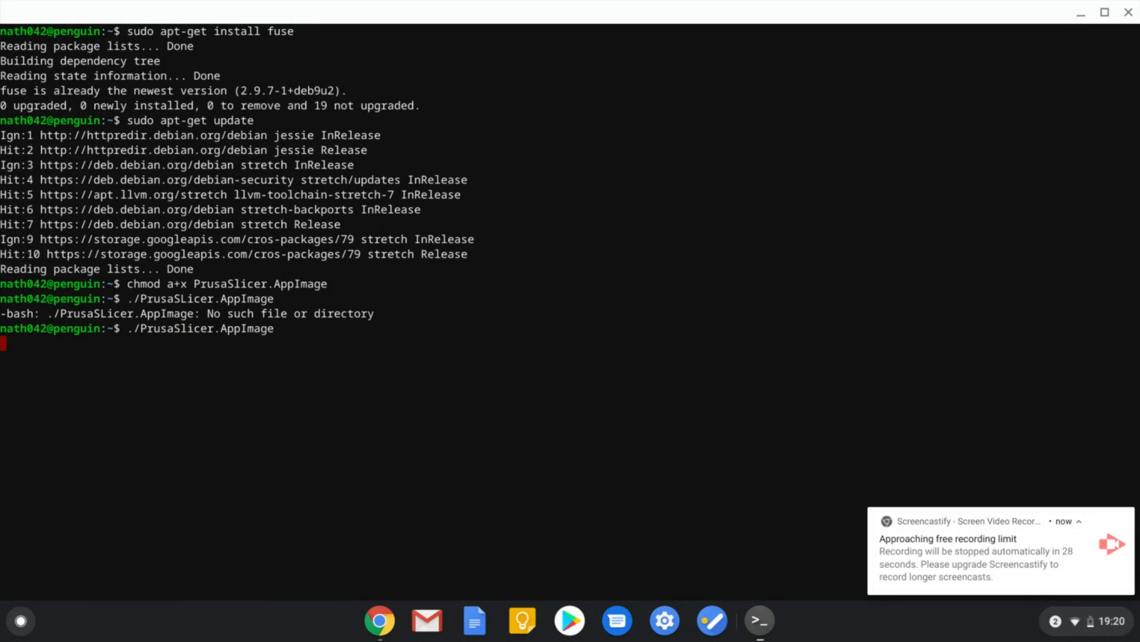
pyautogui.press('Return')
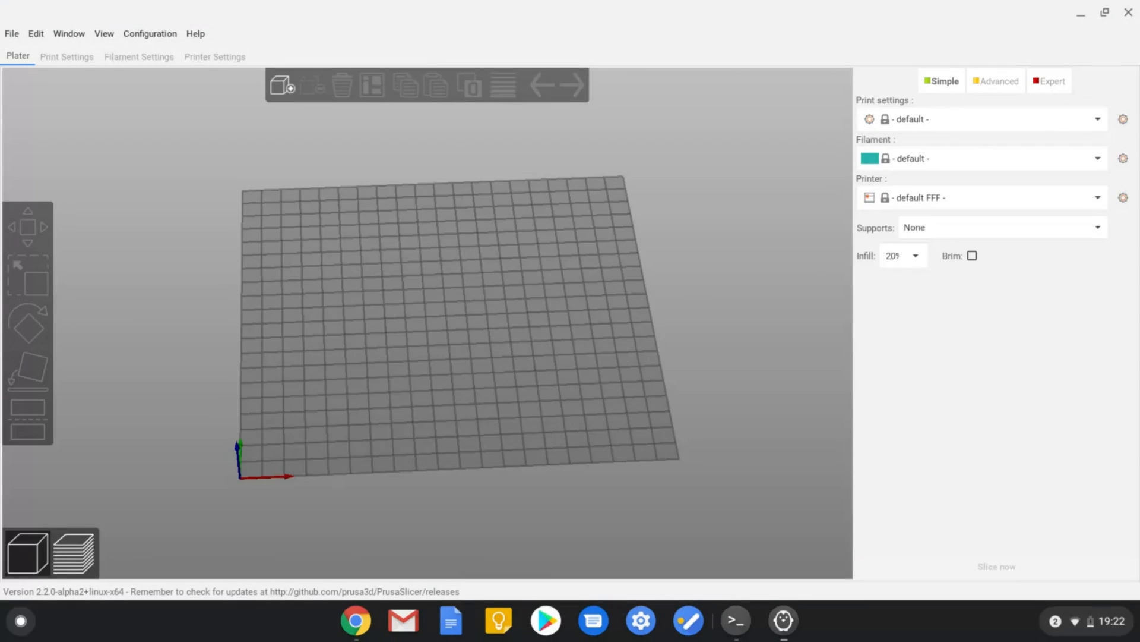
pyautogui.moveTo(749, 592)
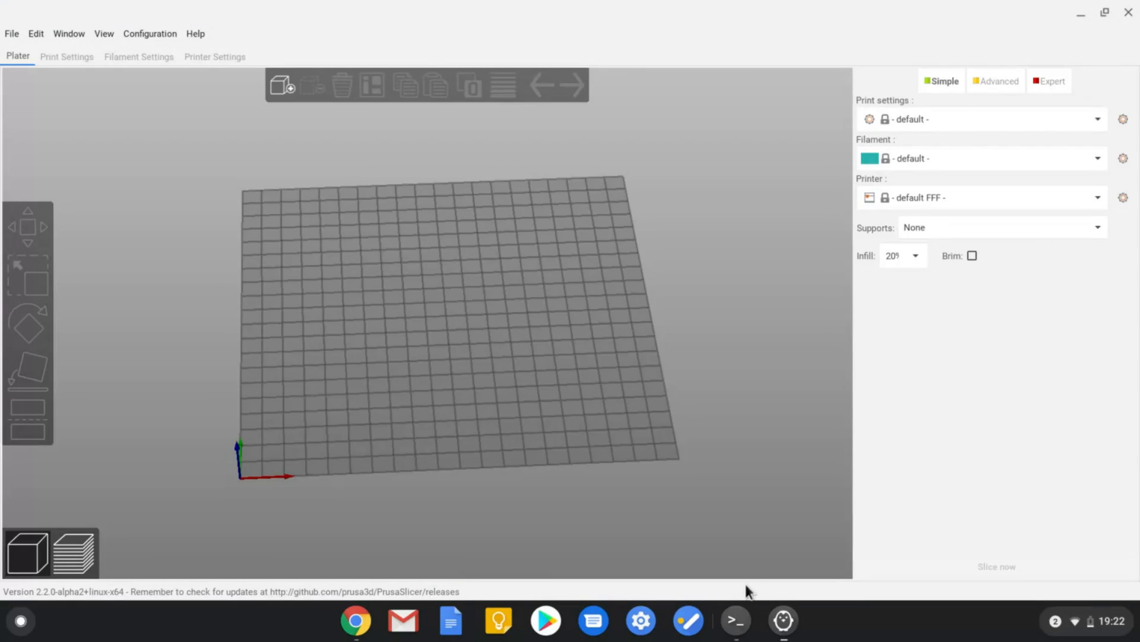
pyautogui.moveTo(569, 295)
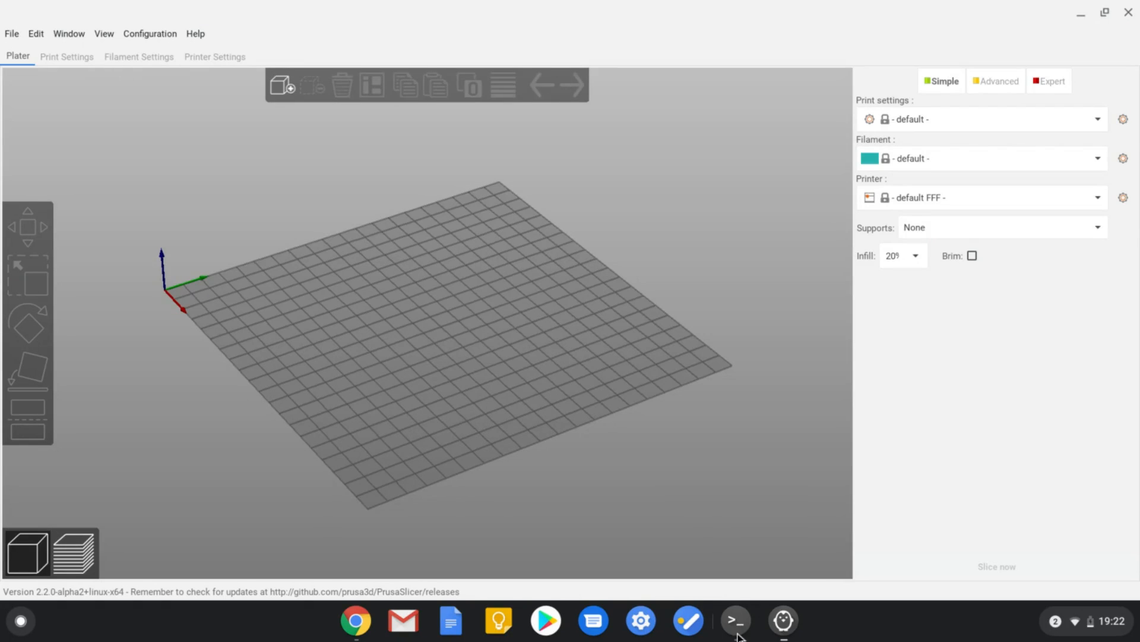
pyautogui.moveTo(737, 620)
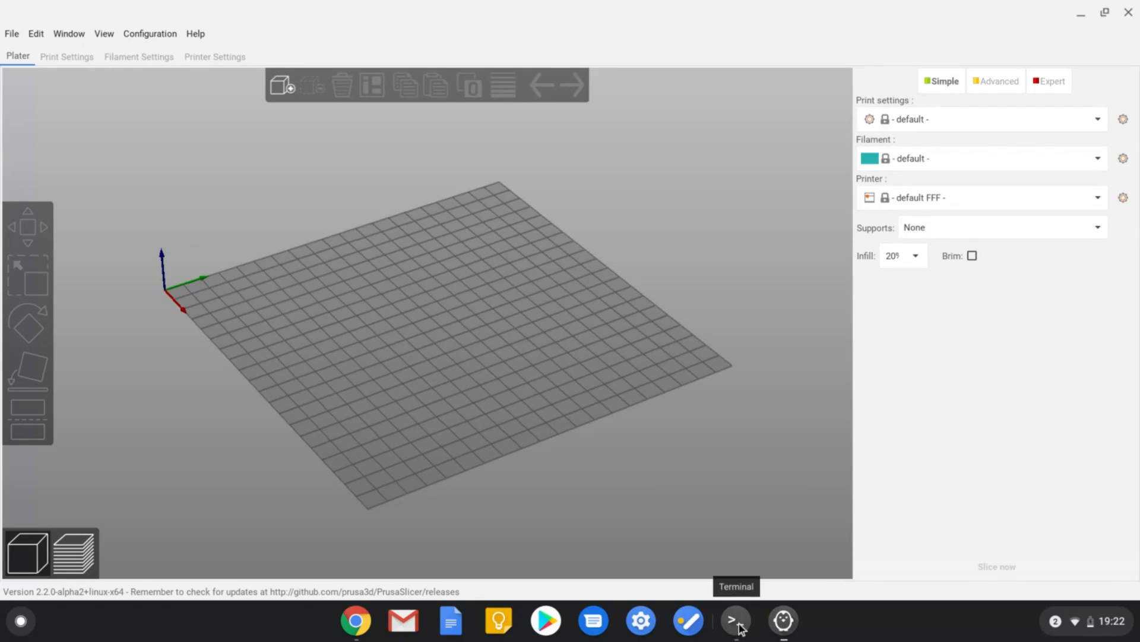
pyautogui.moveTo(476, 403)
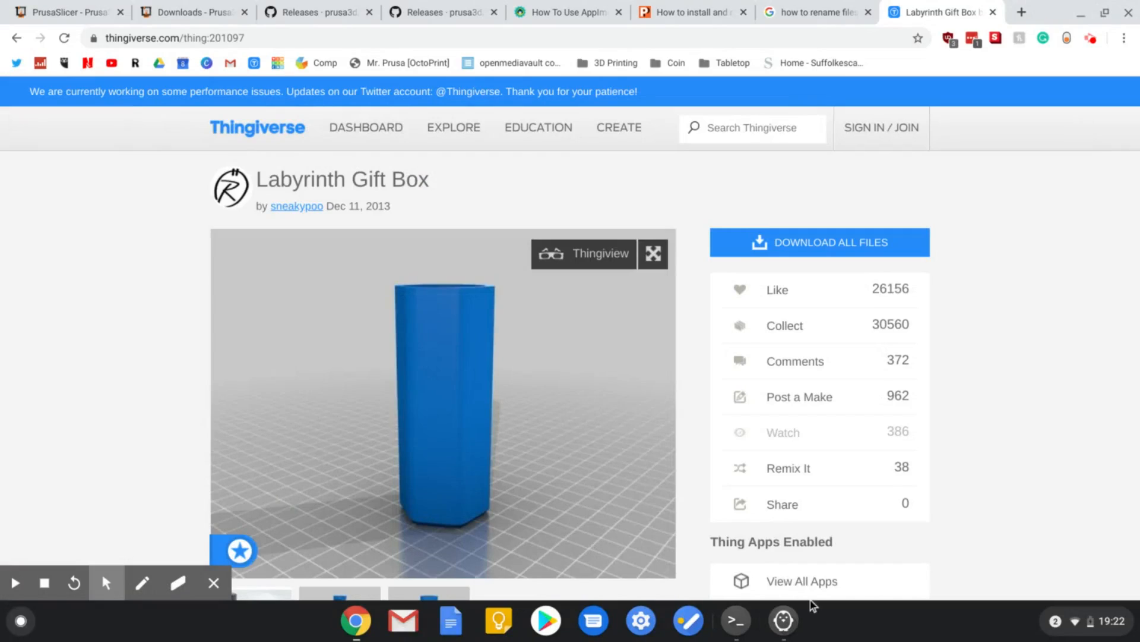
pyautogui.moveTo(444, 298)
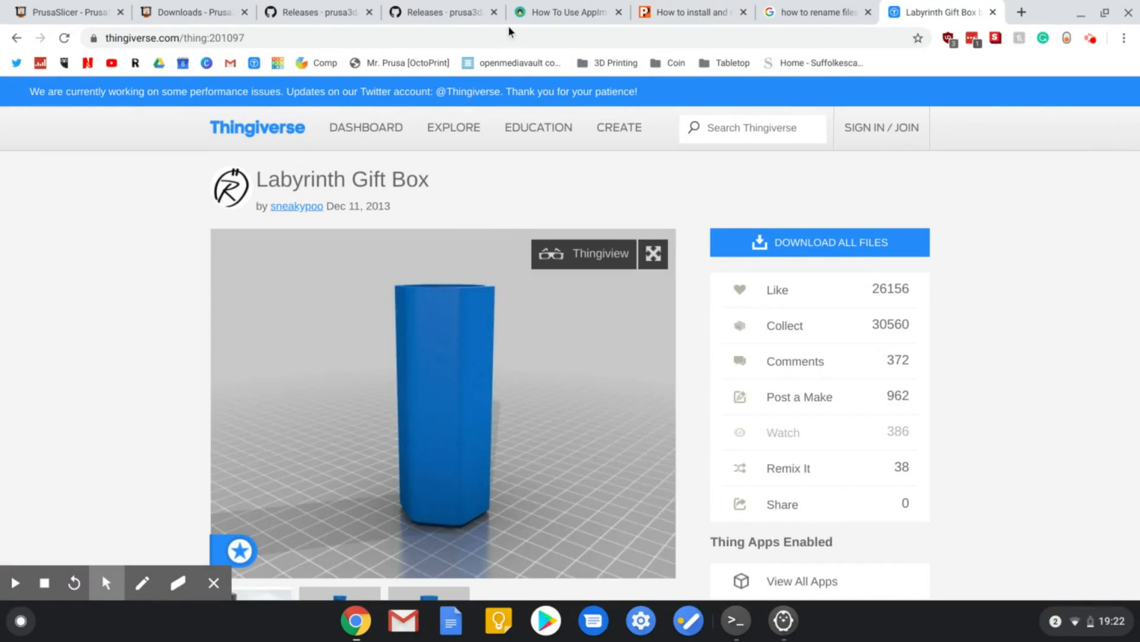
# Close the two AppImage tutorial tabs, leaving the Chromebook file-renaming search results.
pyautogui.click(567, 13)
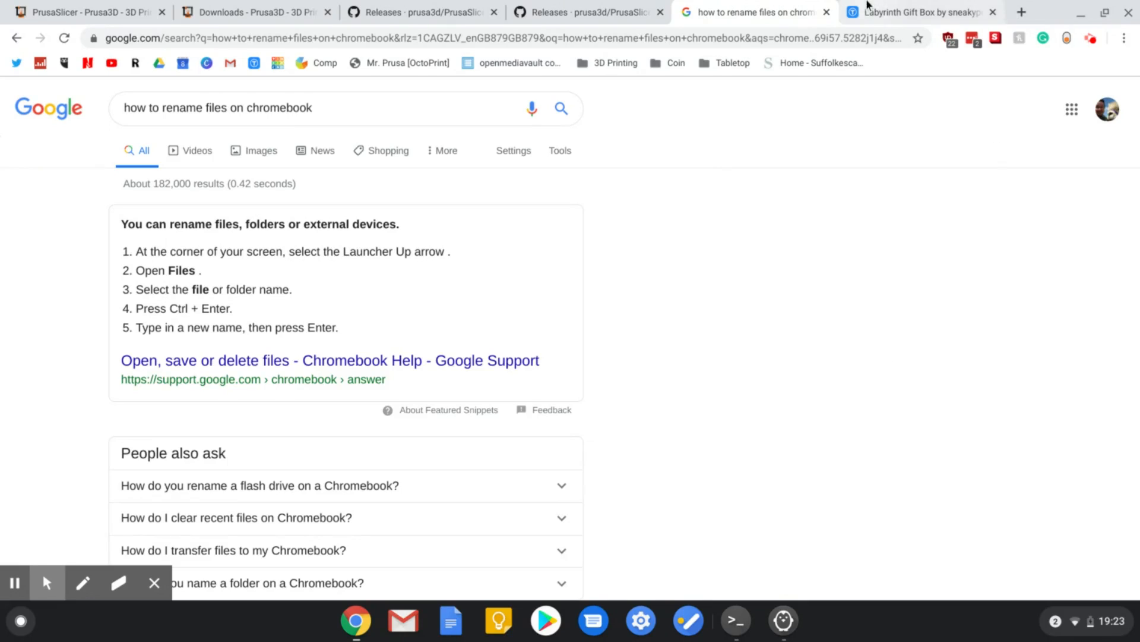
pyautogui.click(20, 620)
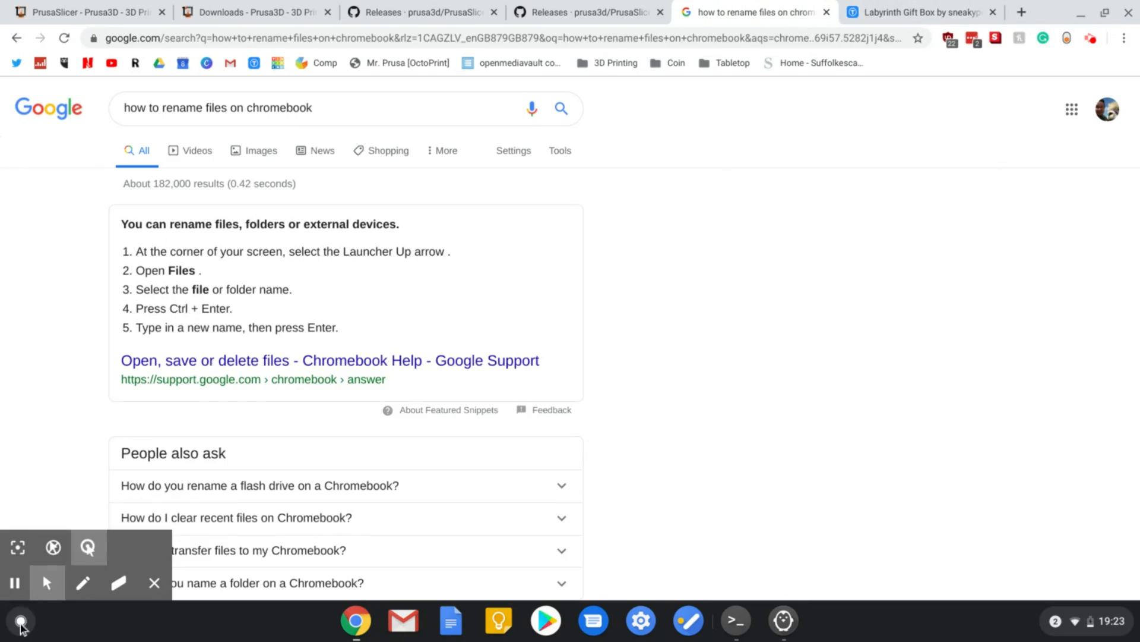
# View the gift box STL files in Files' Linux files, then return to Thingiverse.
pyautogui.click(20, 620)
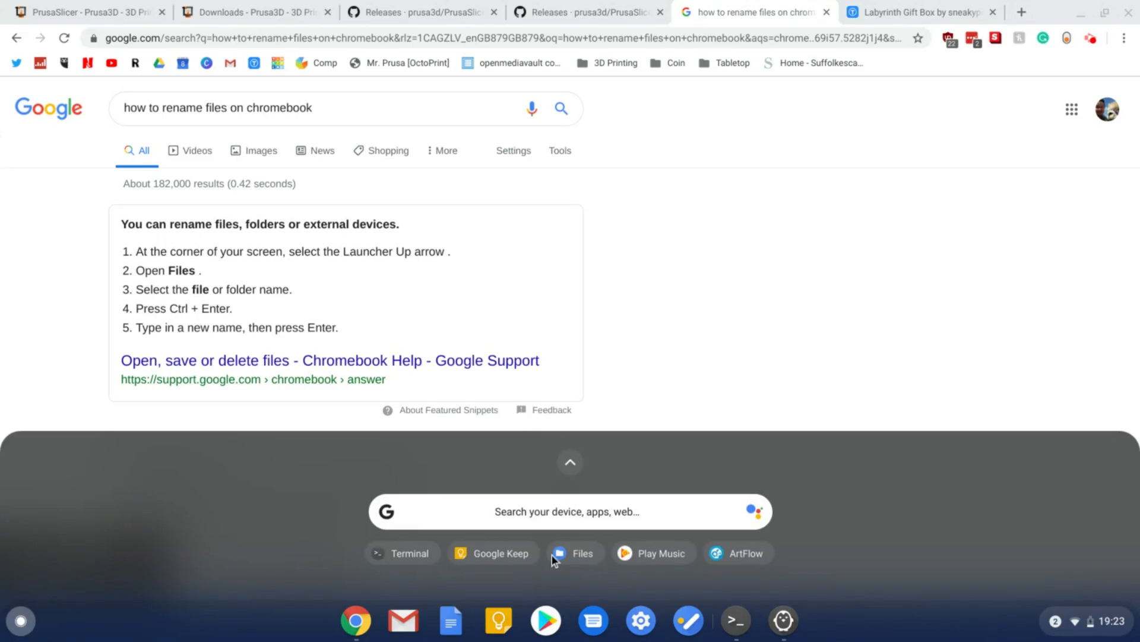
pyautogui.click(571, 462)
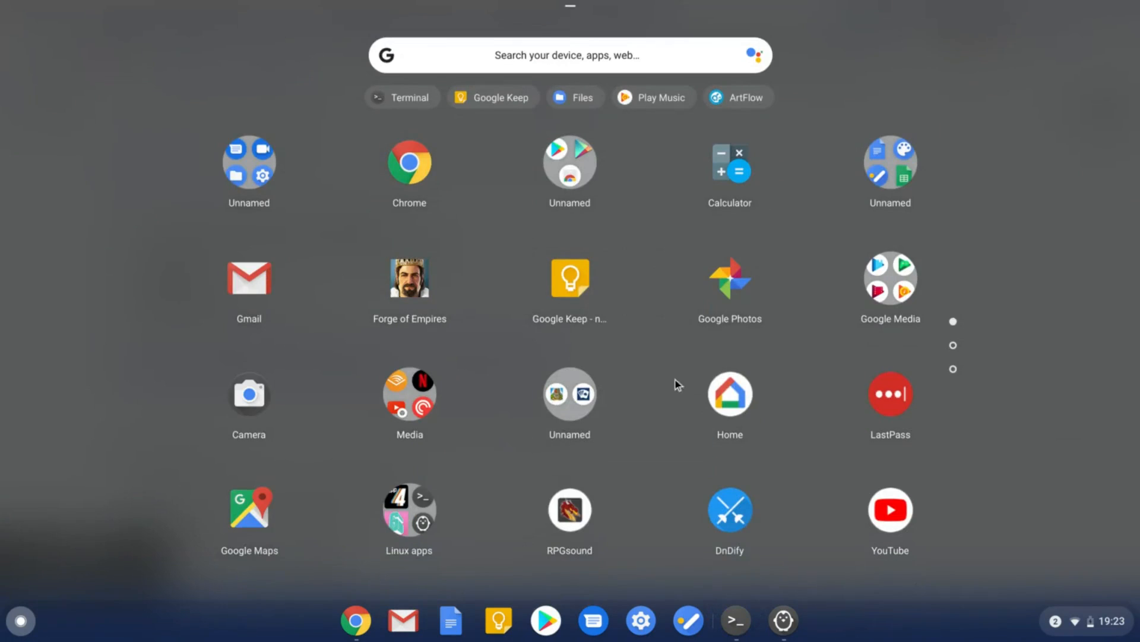
pyautogui.click(249, 162)
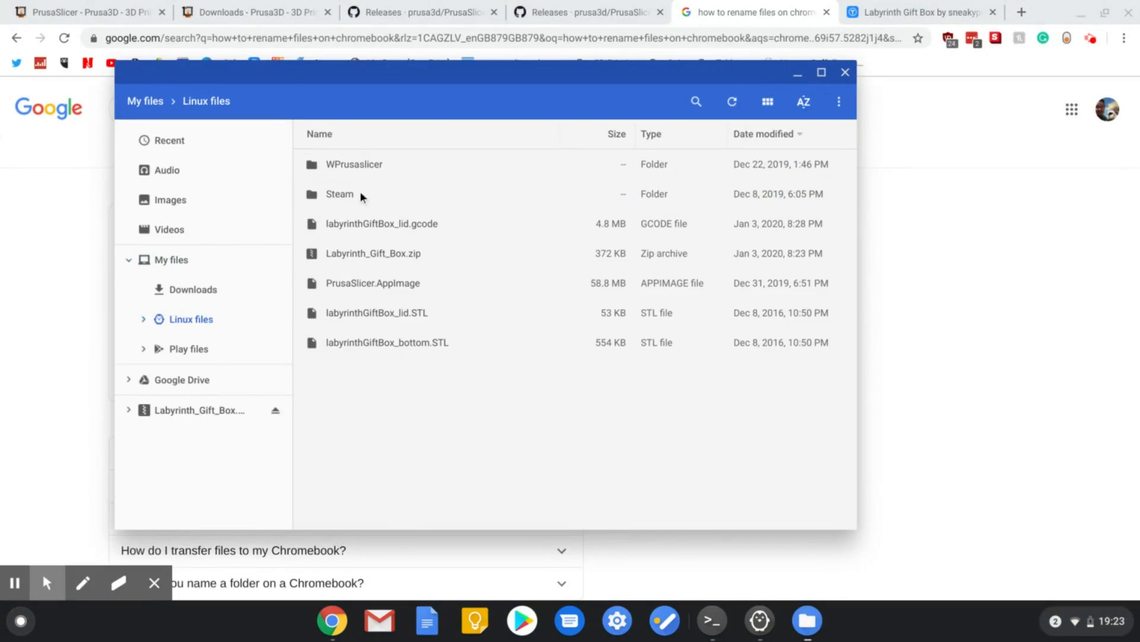
pyautogui.moveTo(386, 344)
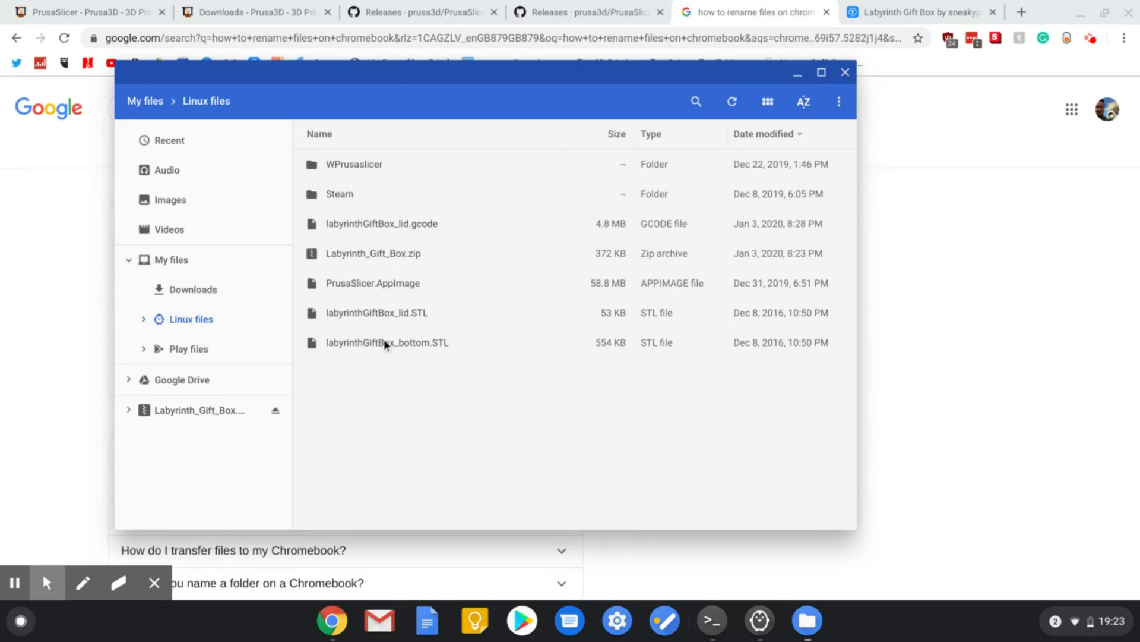
pyautogui.click(372, 282)
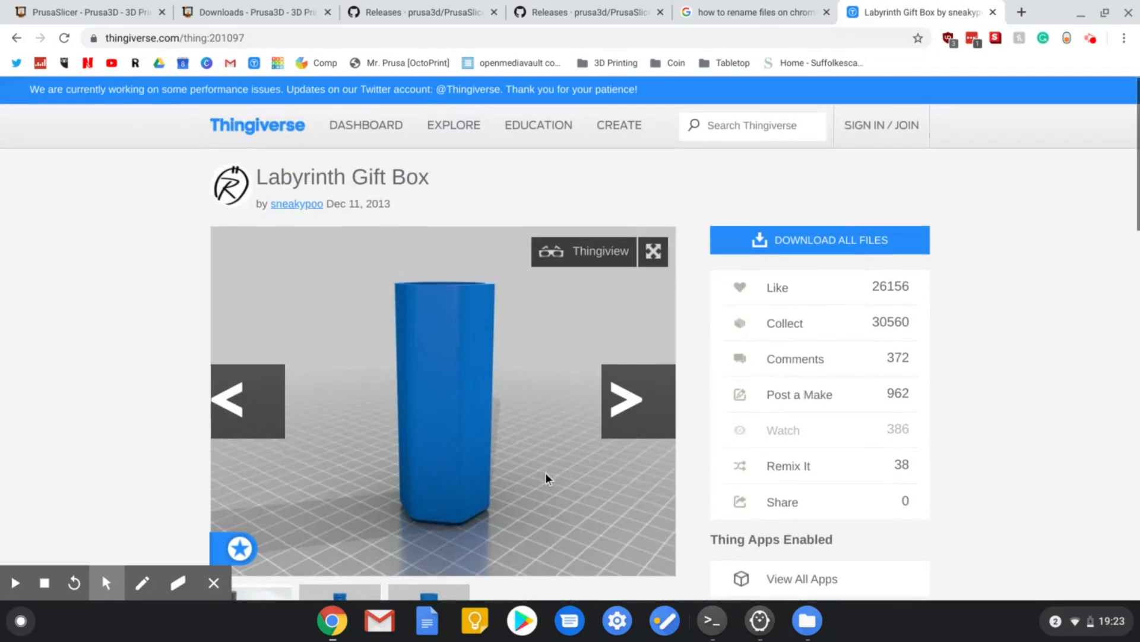
pyautogui.scroll(-3)
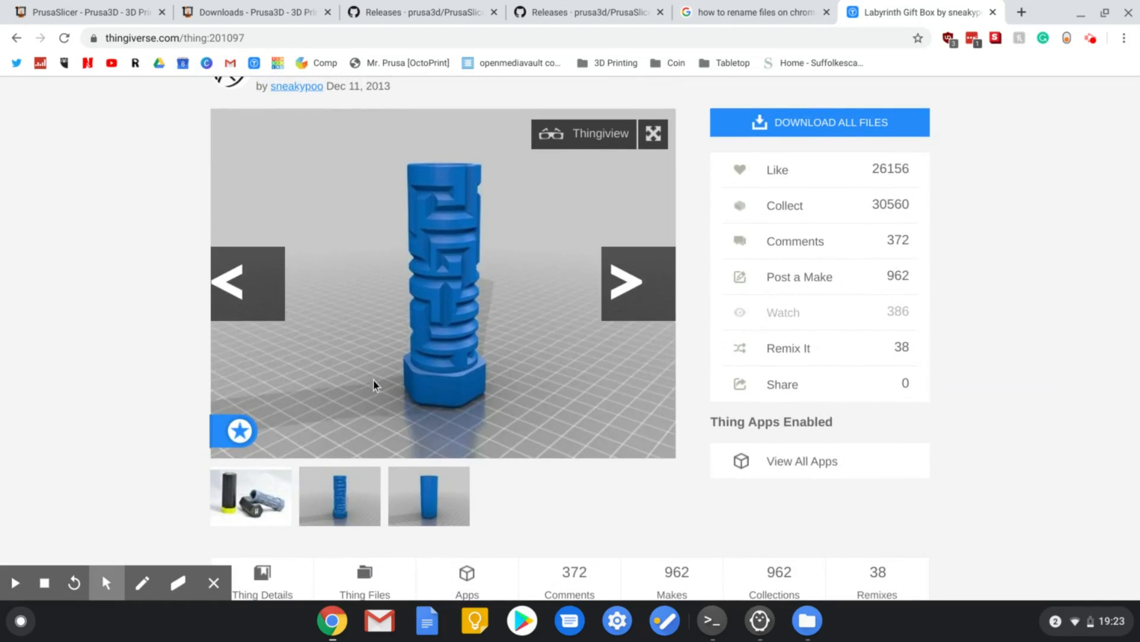
pyautogui.moveTo(272, 584)
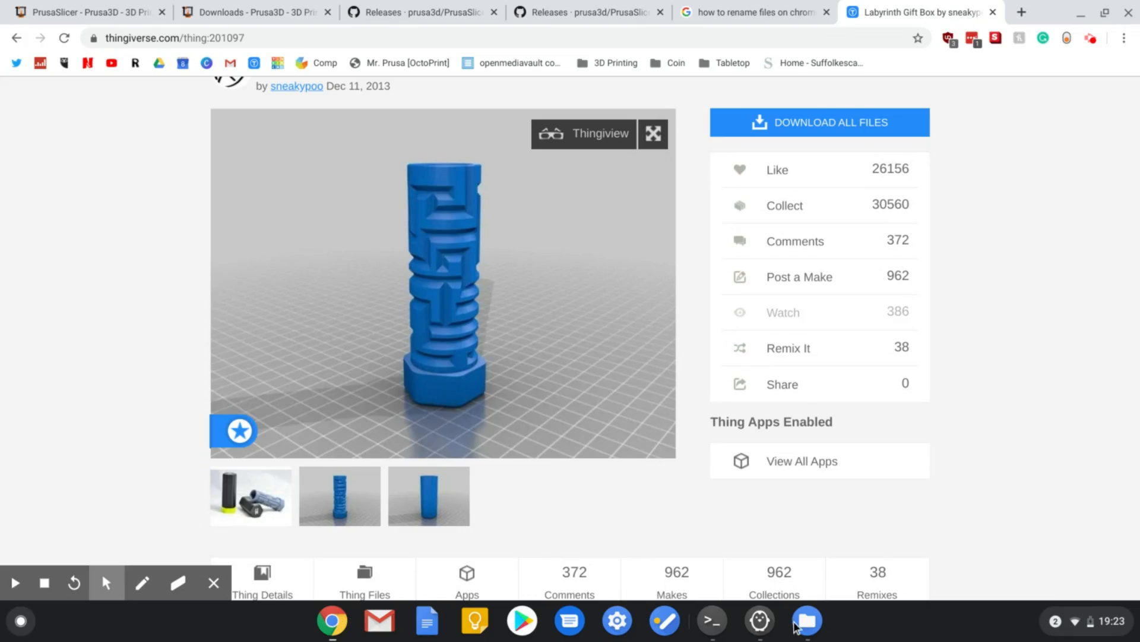
# Copy the labyrinth gift box lid and bottom STL files from the zip into Linux files.
pyautogui.click(806, 620)
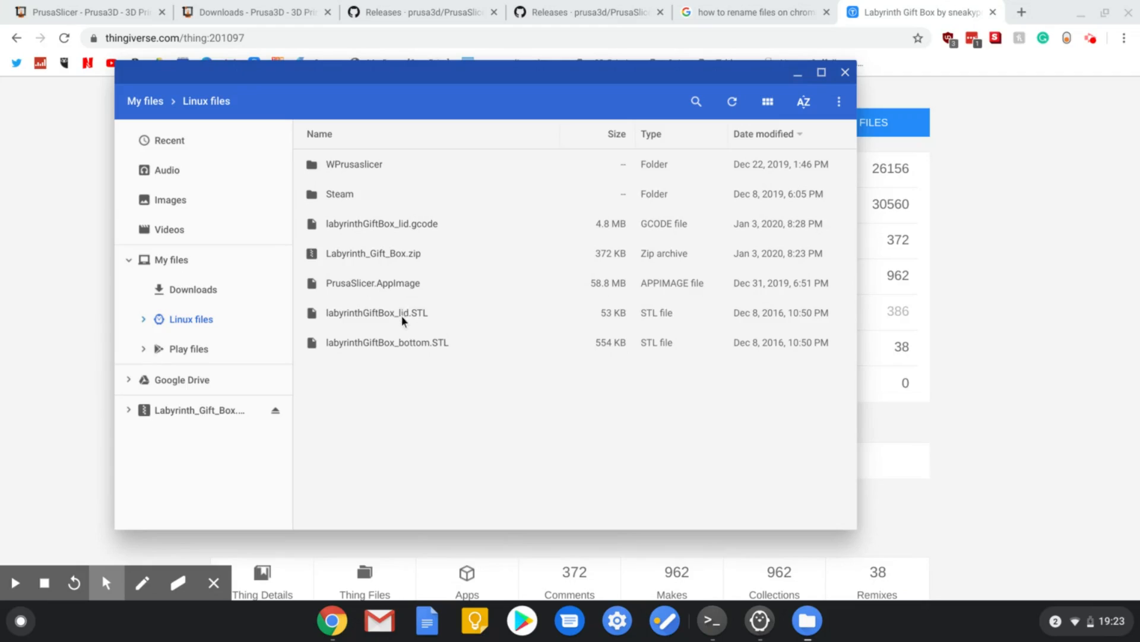
pyautogui.moveTo(398, 250)
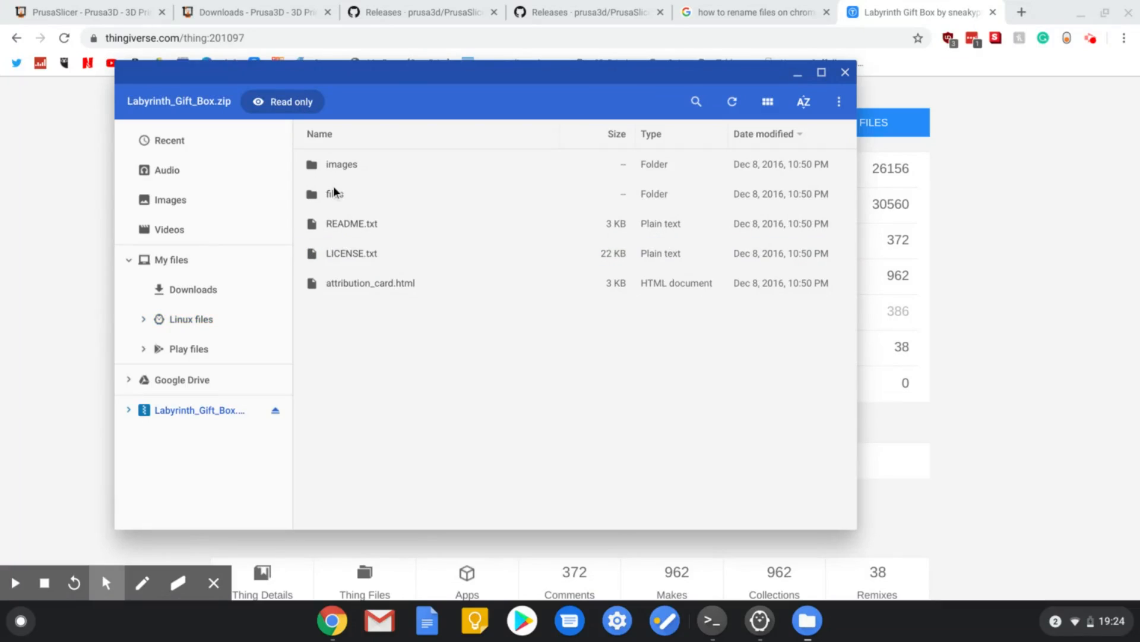
pyautogui.doubleClick(333, 194)
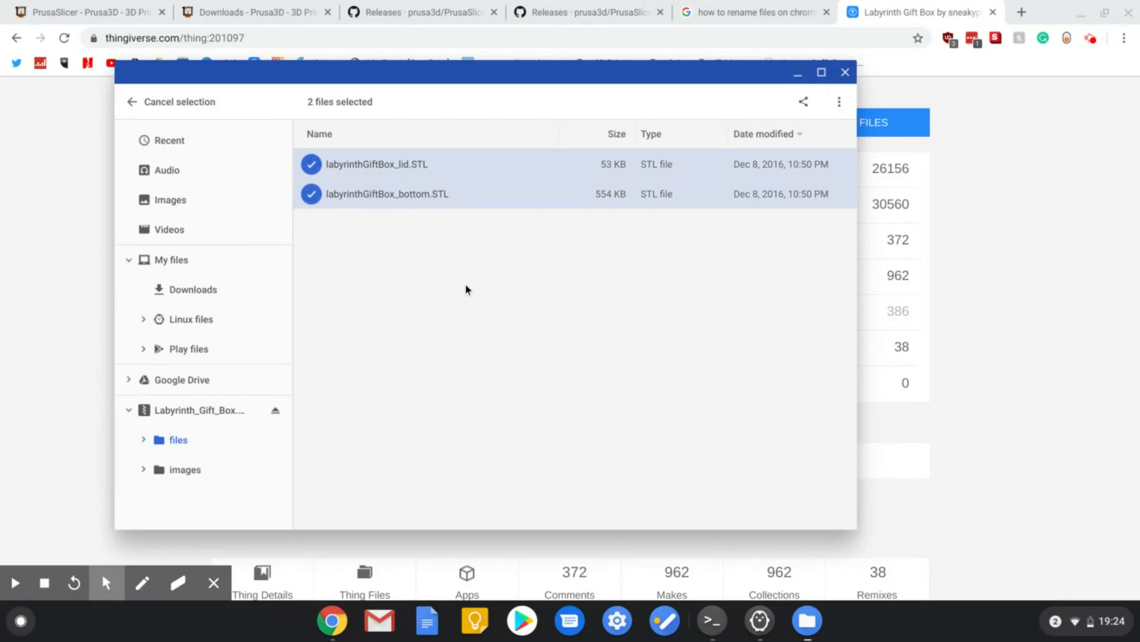
pyautogui.click(839, 101)
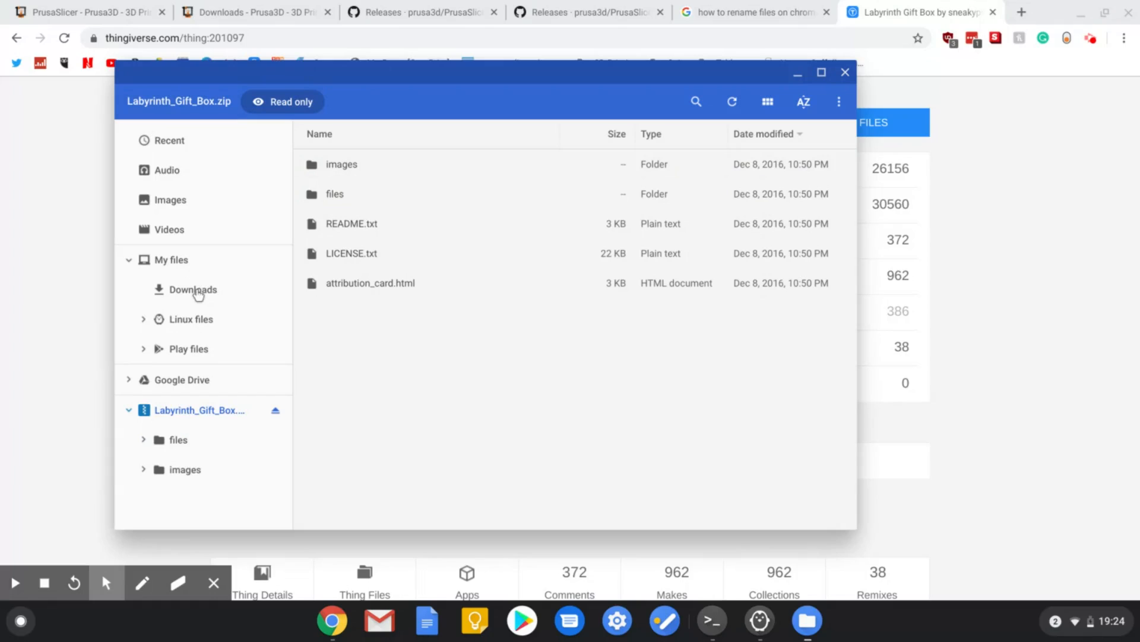
pyautogui.click(191, 319)
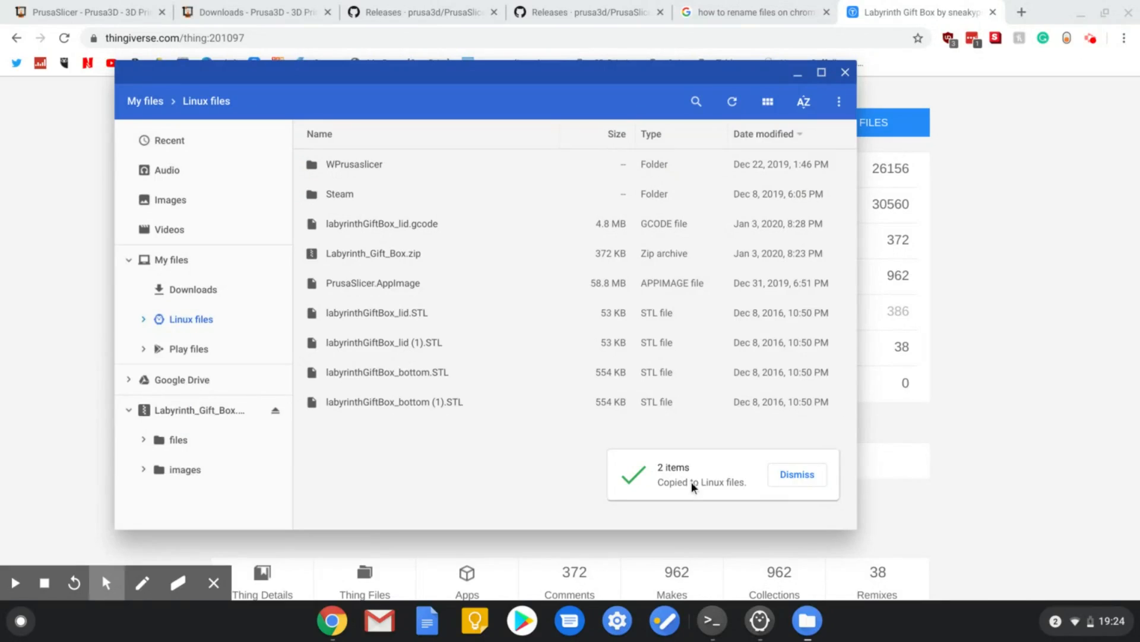
pyautogui.click(796, 474)
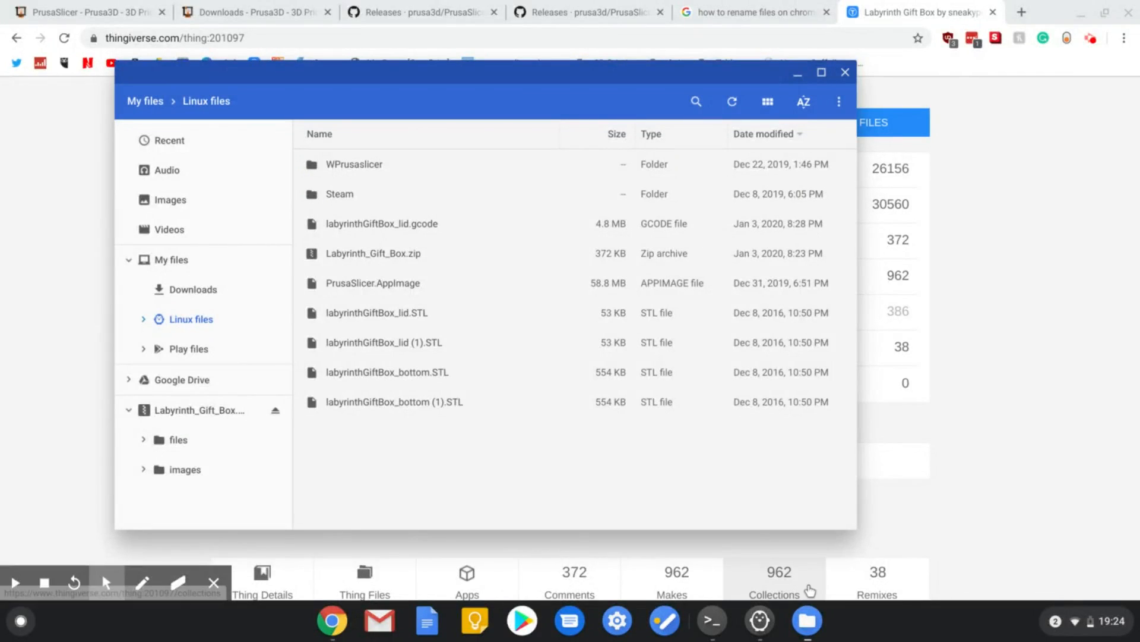
pyautogui.click(395, 402)
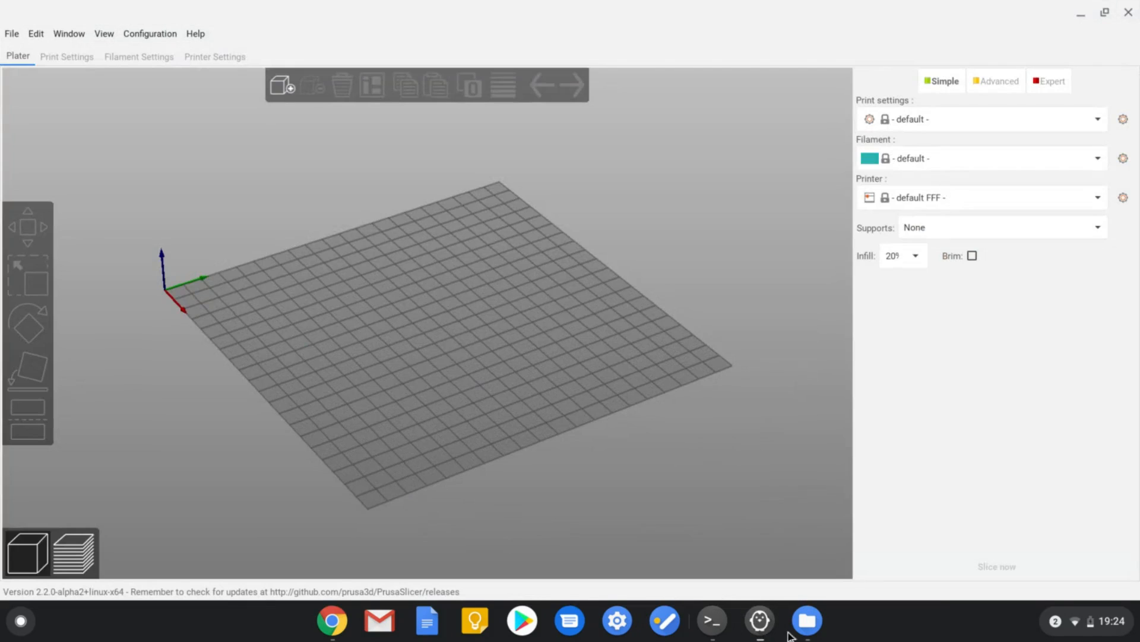
pyautogui.click(806, 621)
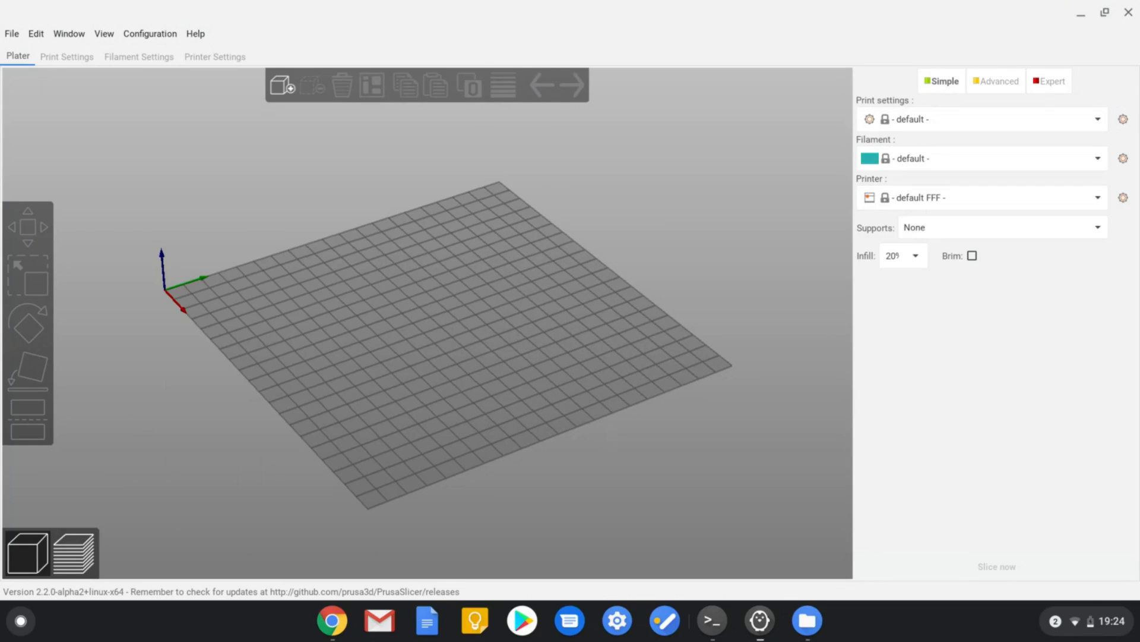
pyautogui.moveTo(519, 143)
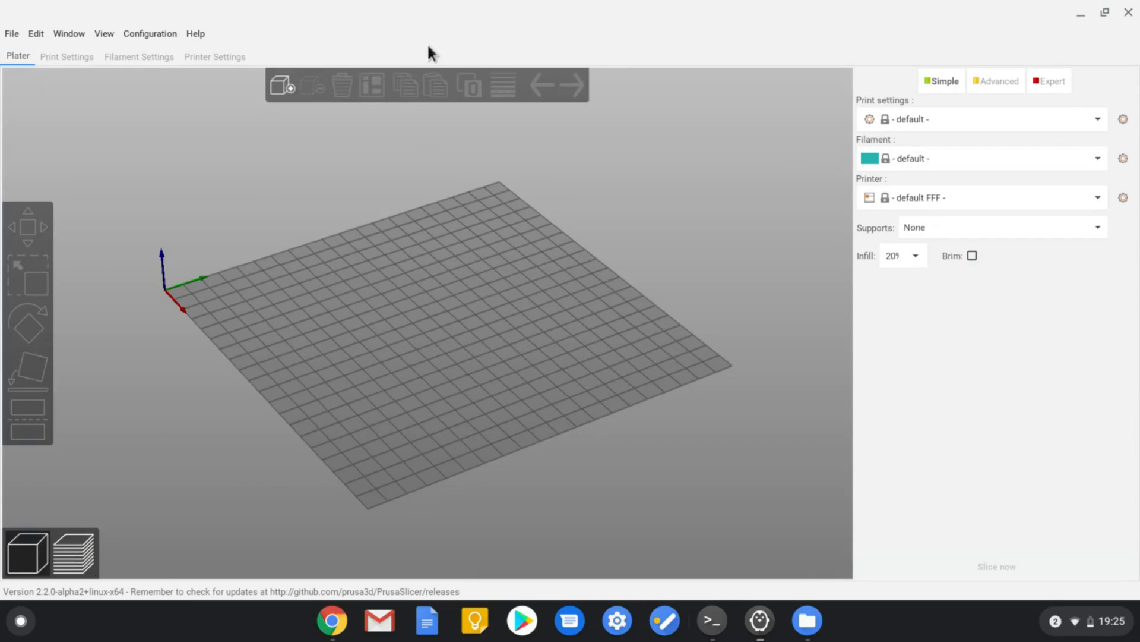
# Import labyrinthGiftBox_lid.STL from the home folder onto the build plate.
pyautogui.click(282, 85)
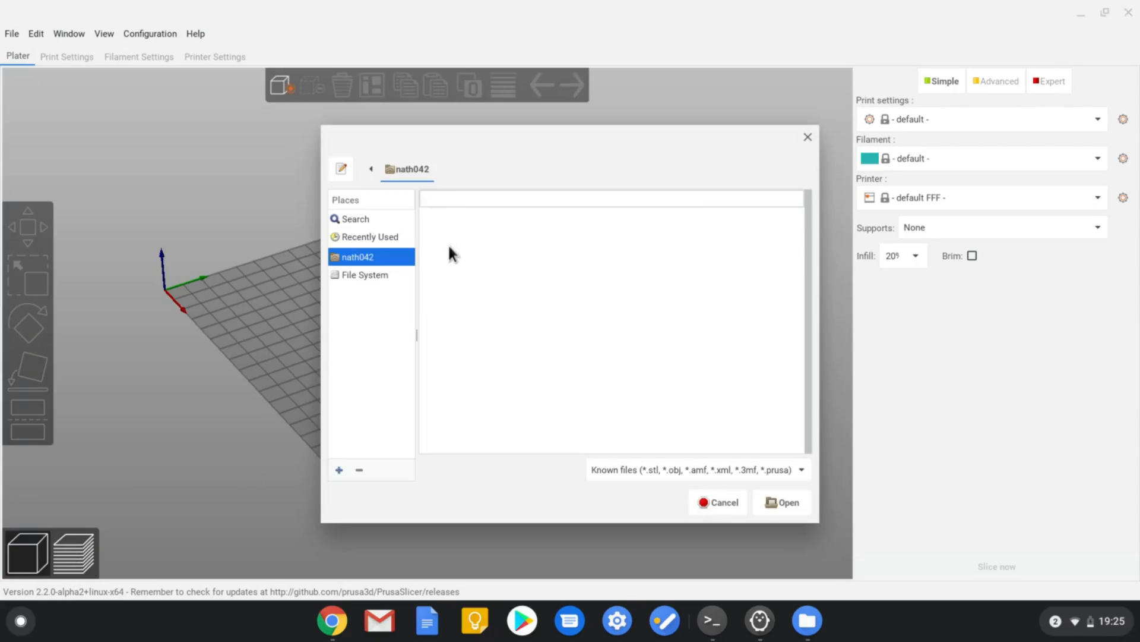
pyautogui.click(357, 256)
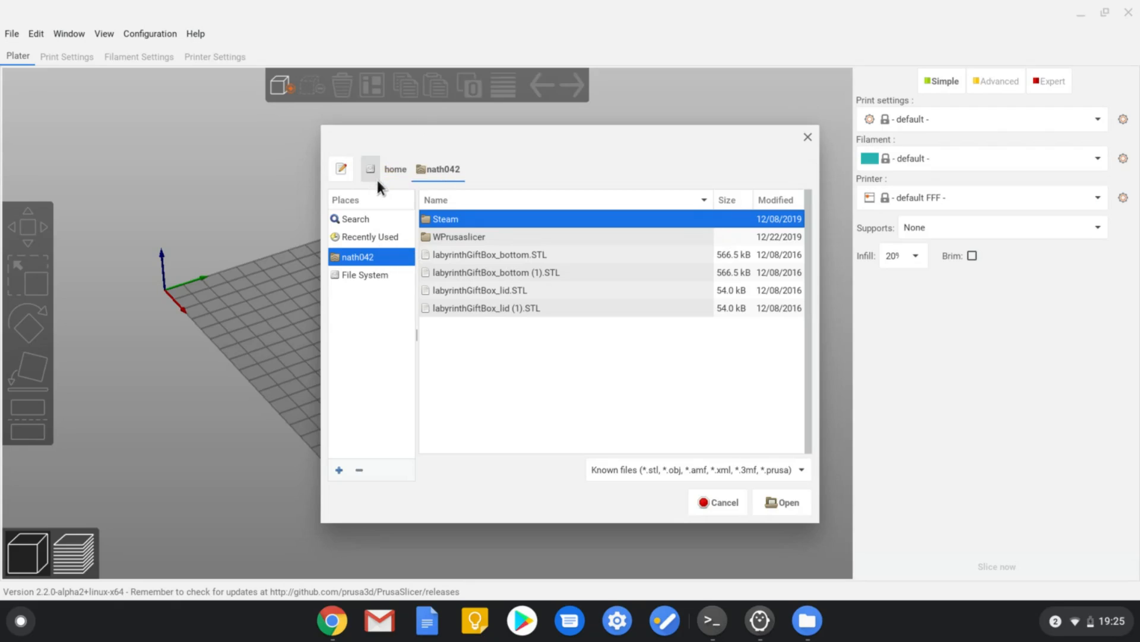
pyautogui.click(480, 289)
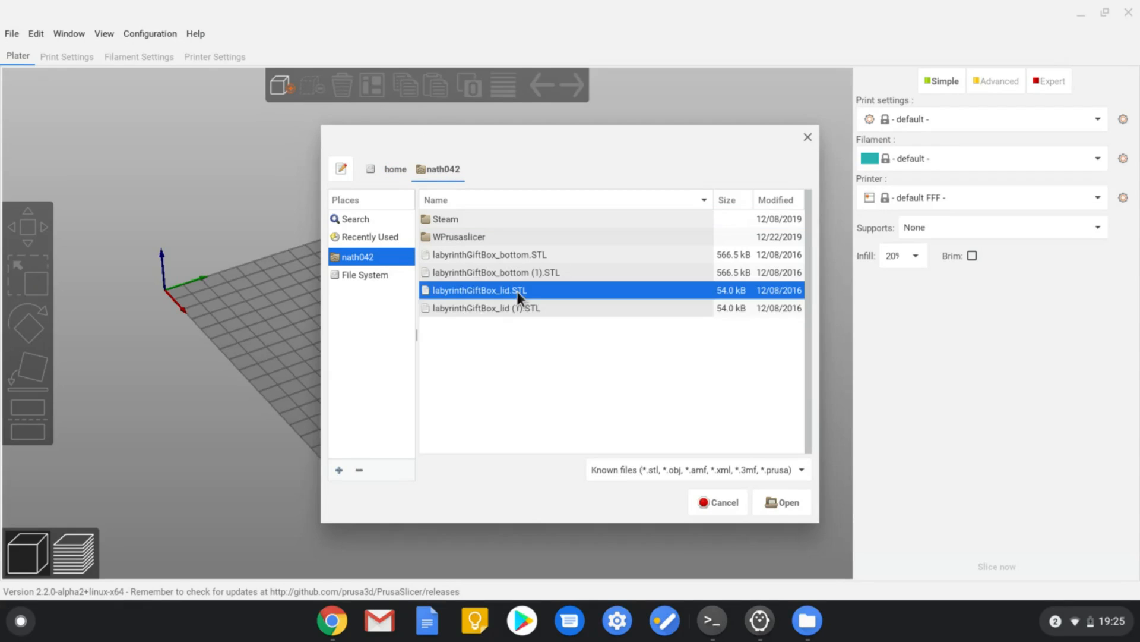
pyautogui.click(782, 502)
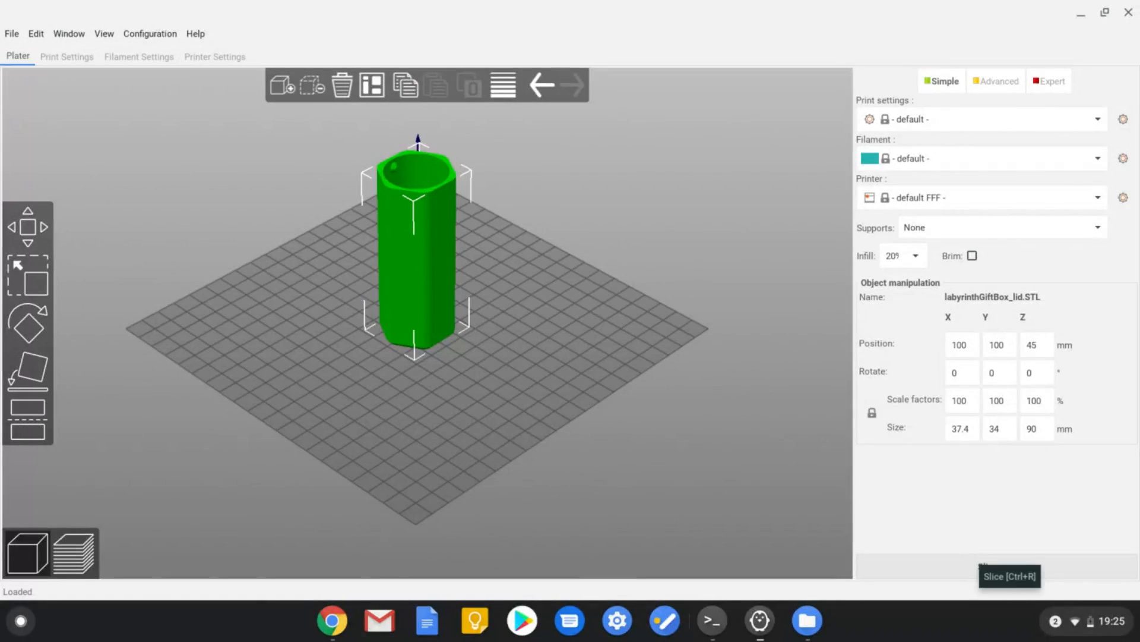
# Slice the lid (10.02 m filament, 2h 28m 55s) and save labyrinthGiftBox_lid.gcode to the home folder.
pyautogui.click(1010, 576)
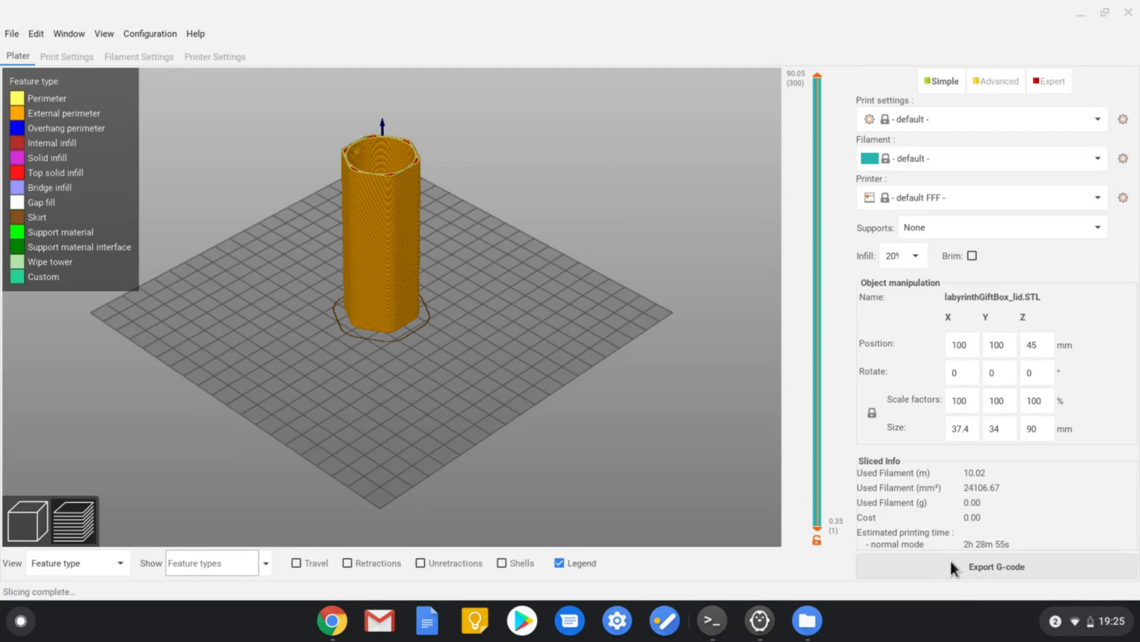
pyautogui.click(996, 566)
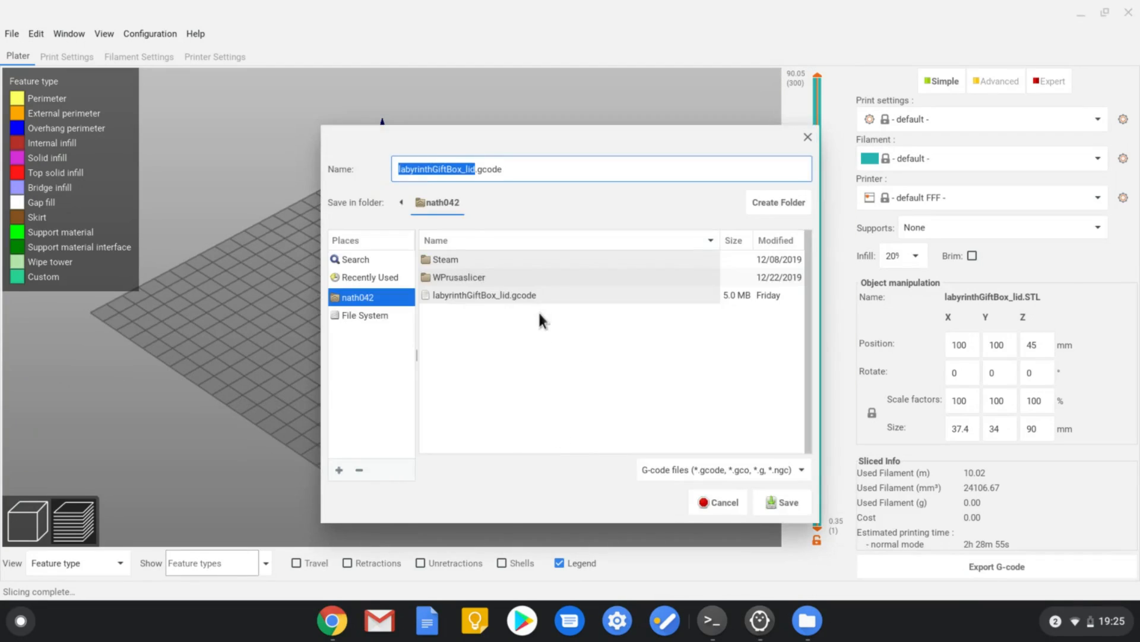
pyautogui.click(781, 502)
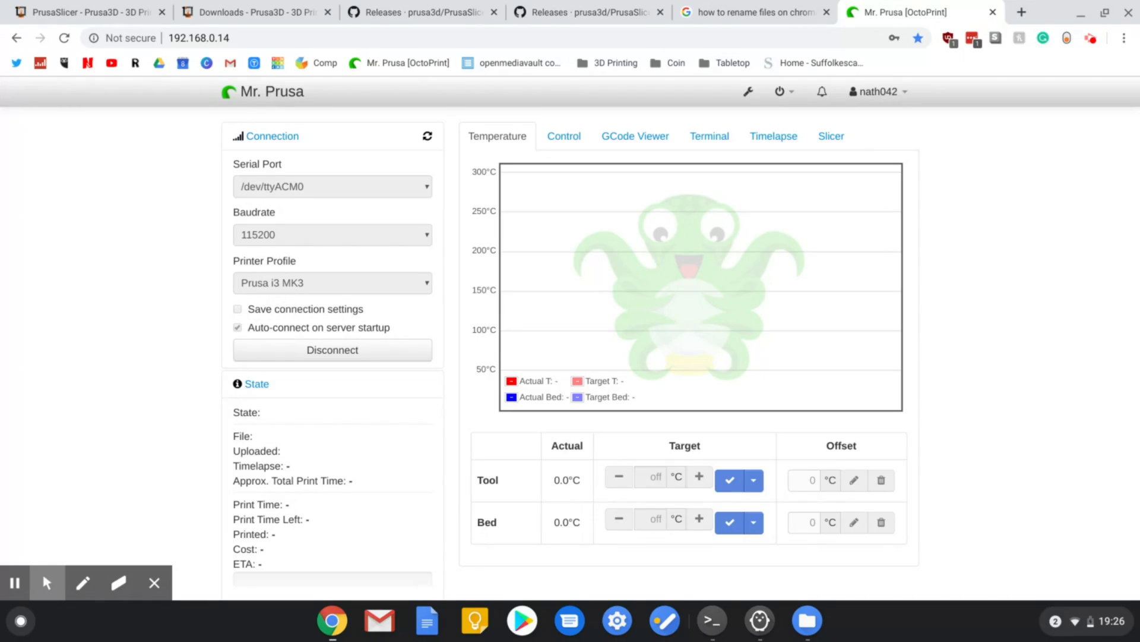
pyautogui.moveTo(479, 389)
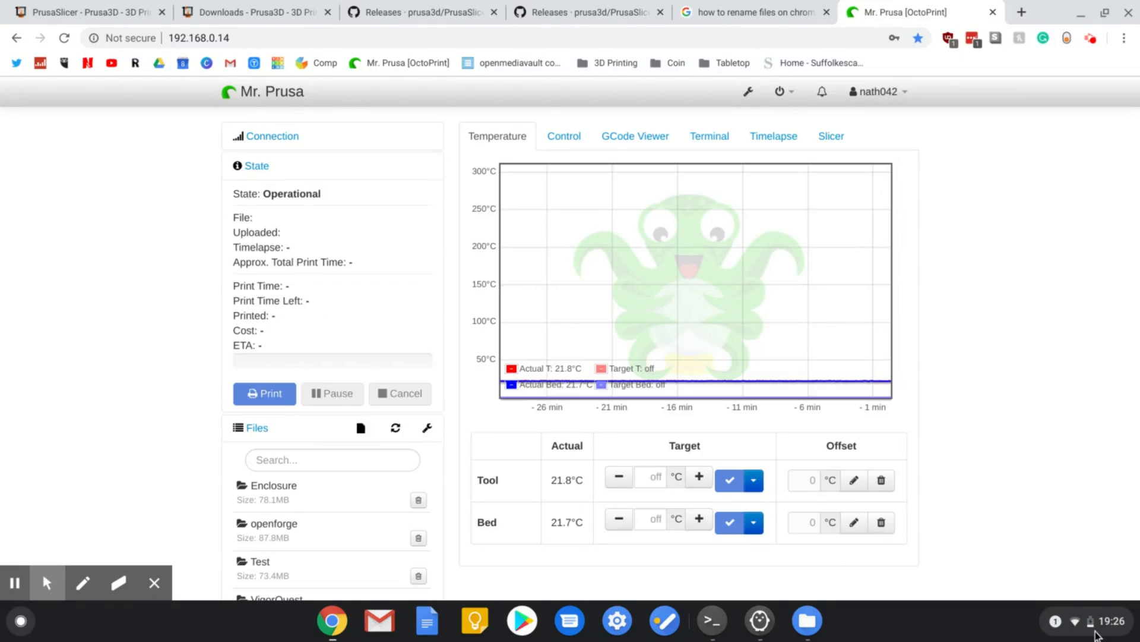
# Confirm OctoPrint shows Operational, then open the system tray status panel.
pyautogui.click(1074, 620)
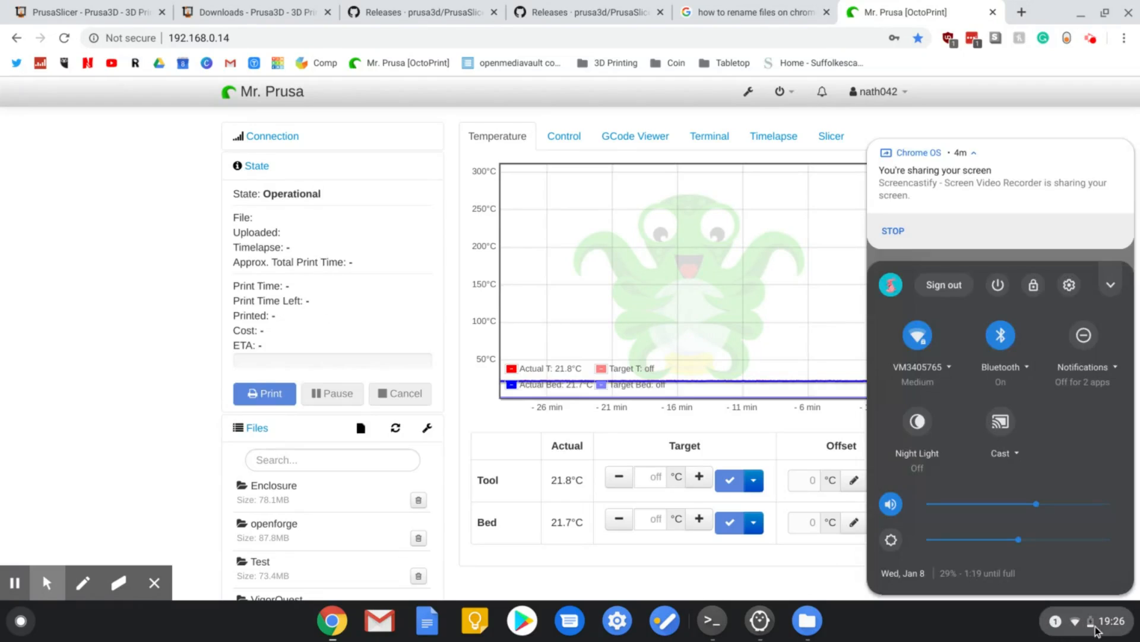